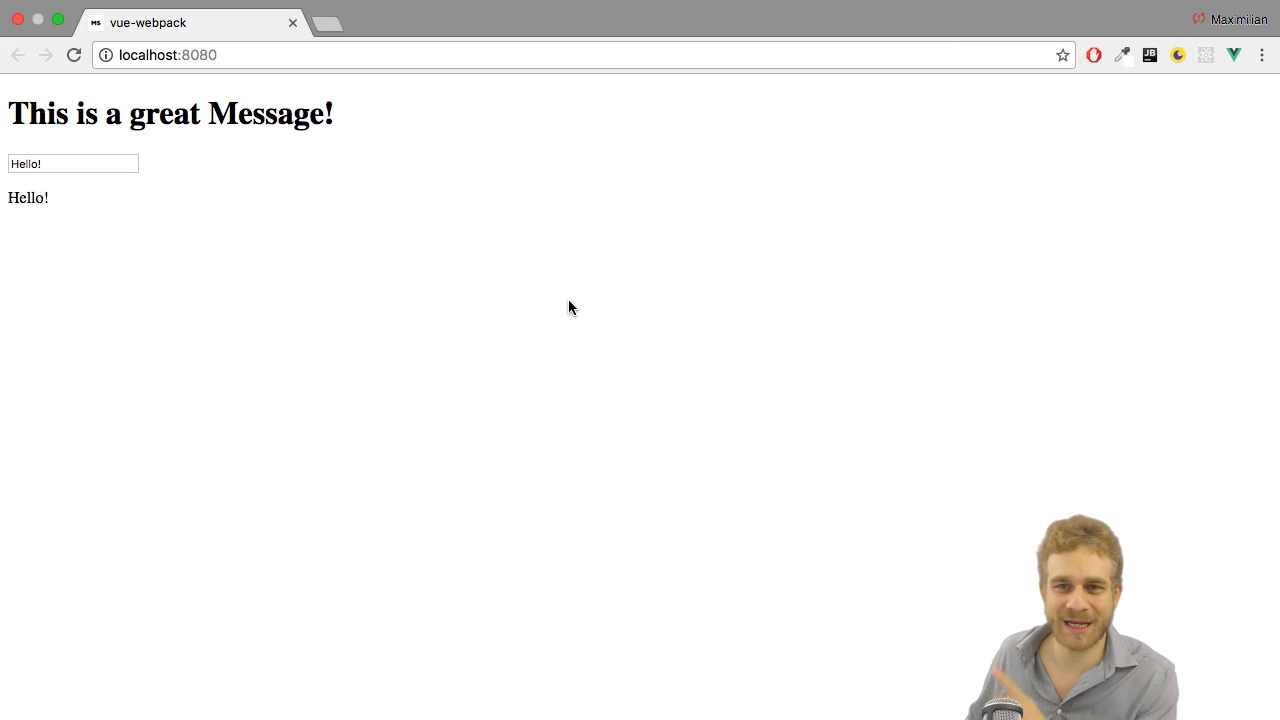
Replace the input field's text with 'Something!' so the paragraph below mirrors it
{"action": "left_click", "coordinate": [72, 164]}
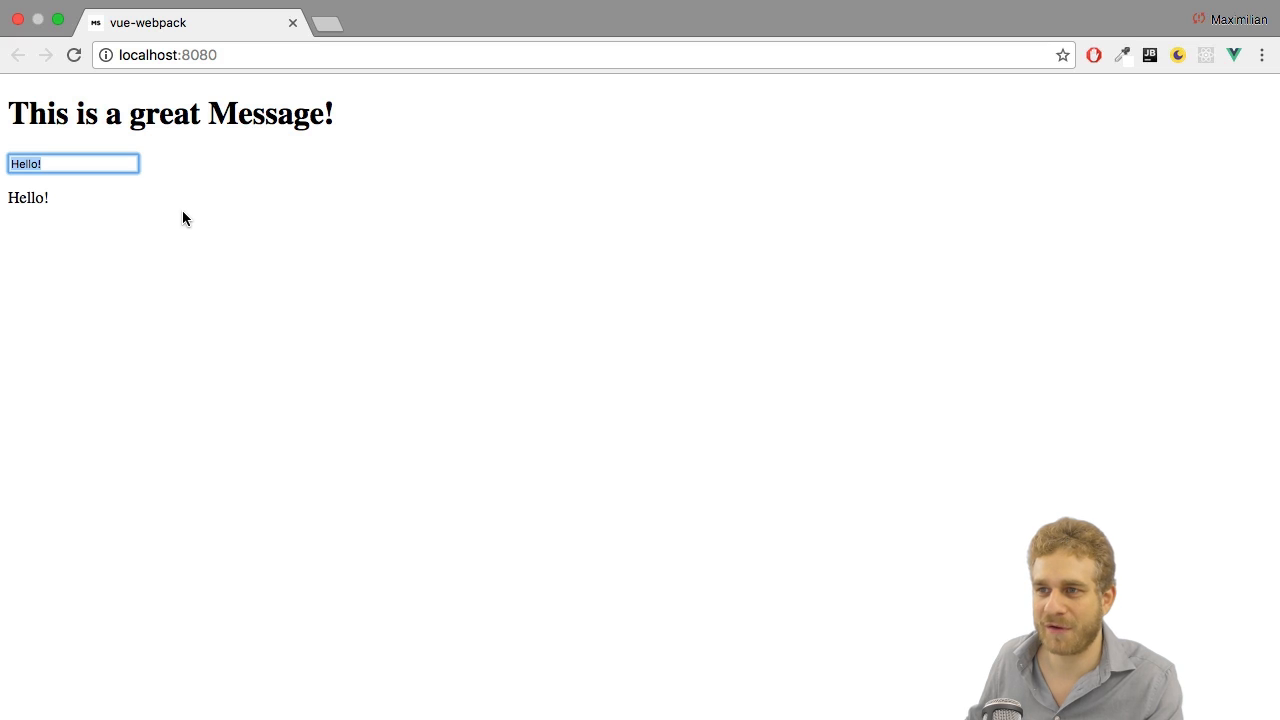
{"action": "mouse_move", "coordinate": [290, 256]}
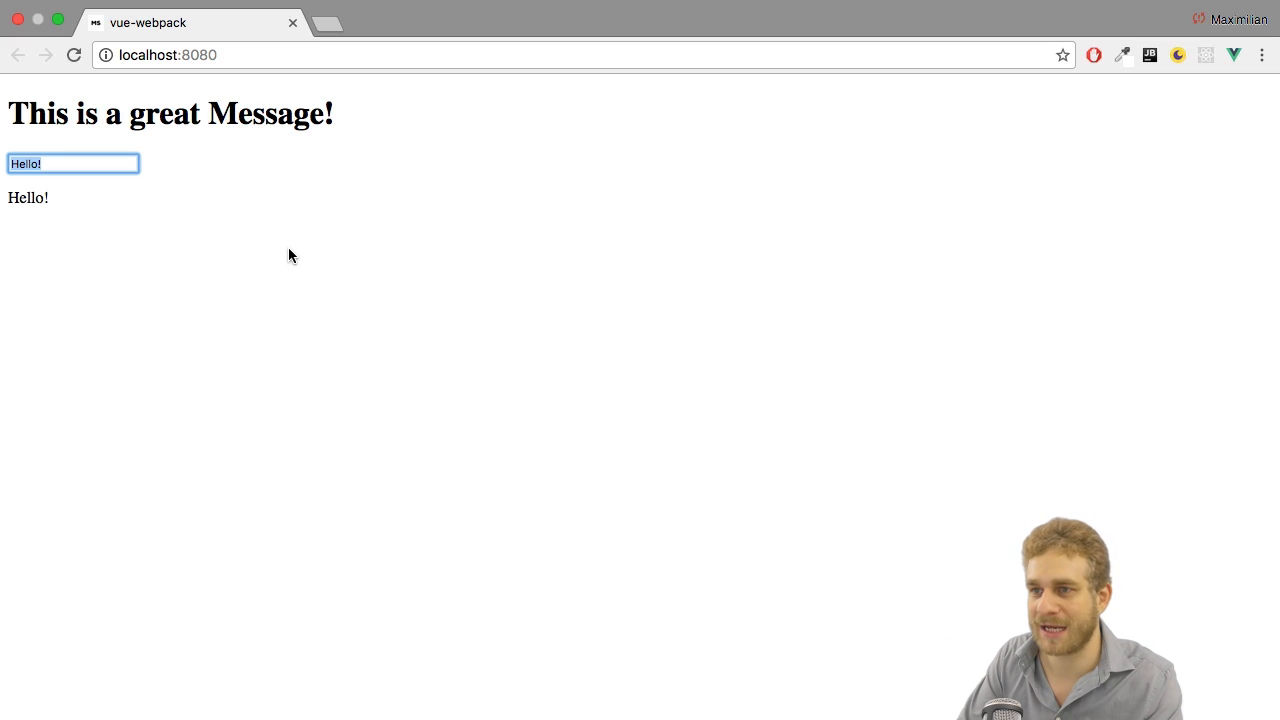
{"action": "type", "text": "Something!"}
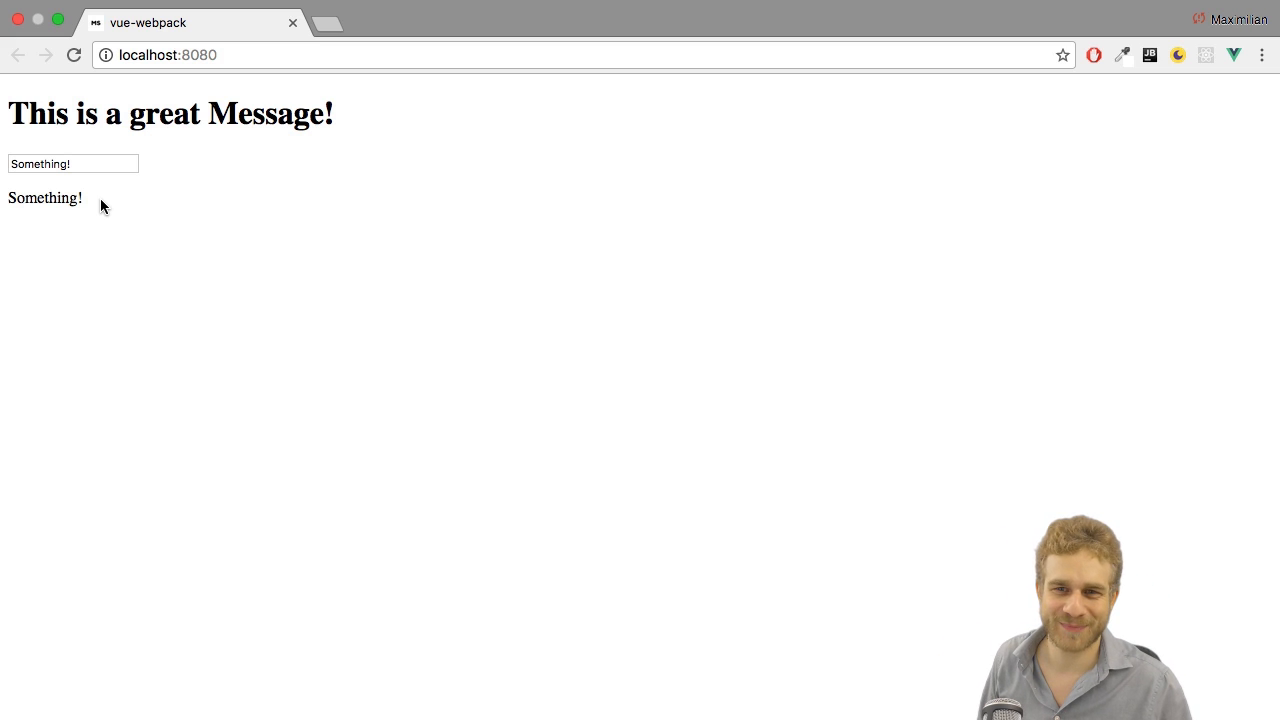
{"action": "mouse_move", "coordinate": [164, 206]}
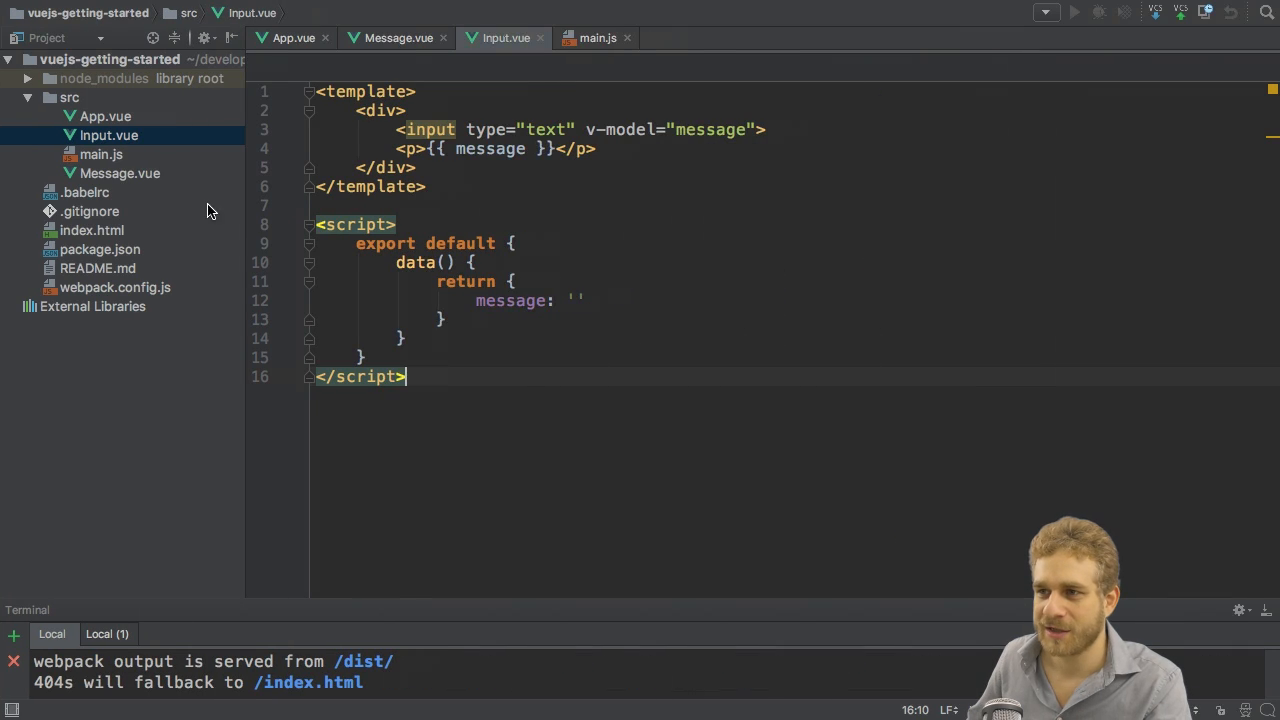
In Message.vue, add a data() function returning an empty message string
{"action": "left_click", "coordinate": [108, 136]}
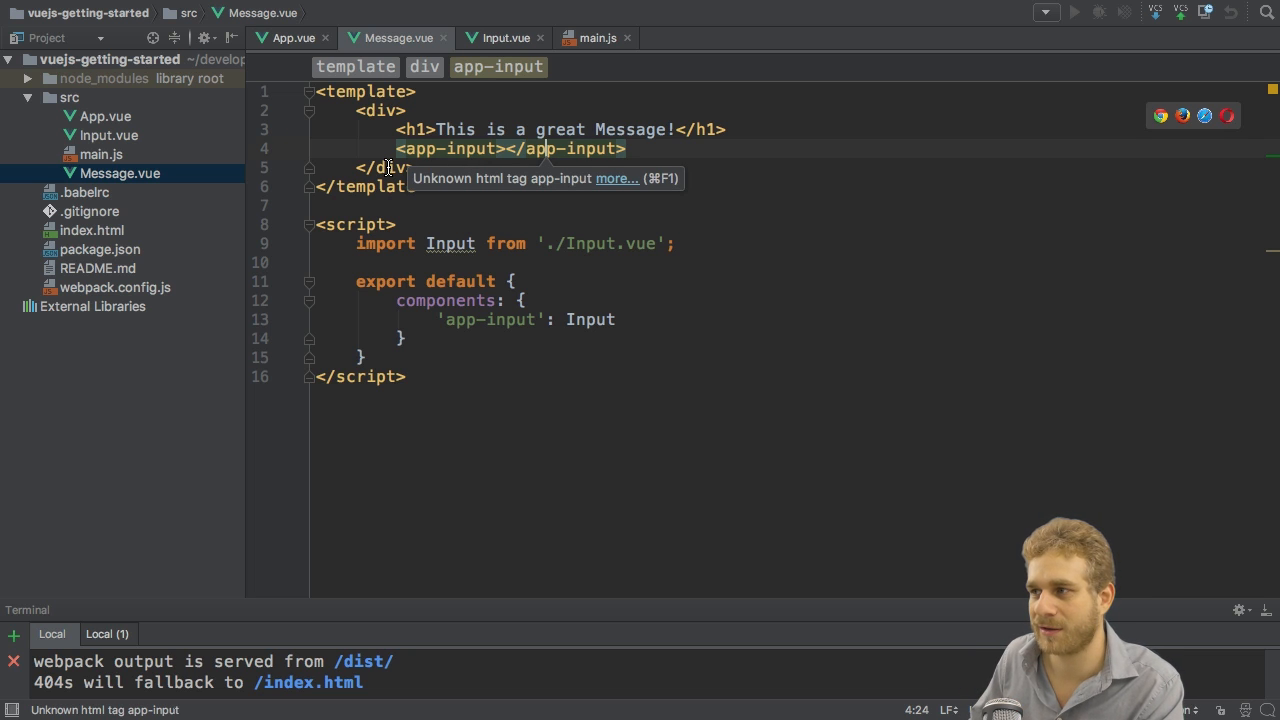
{"action": "mouse_move", "coordinate": [448, 210]}
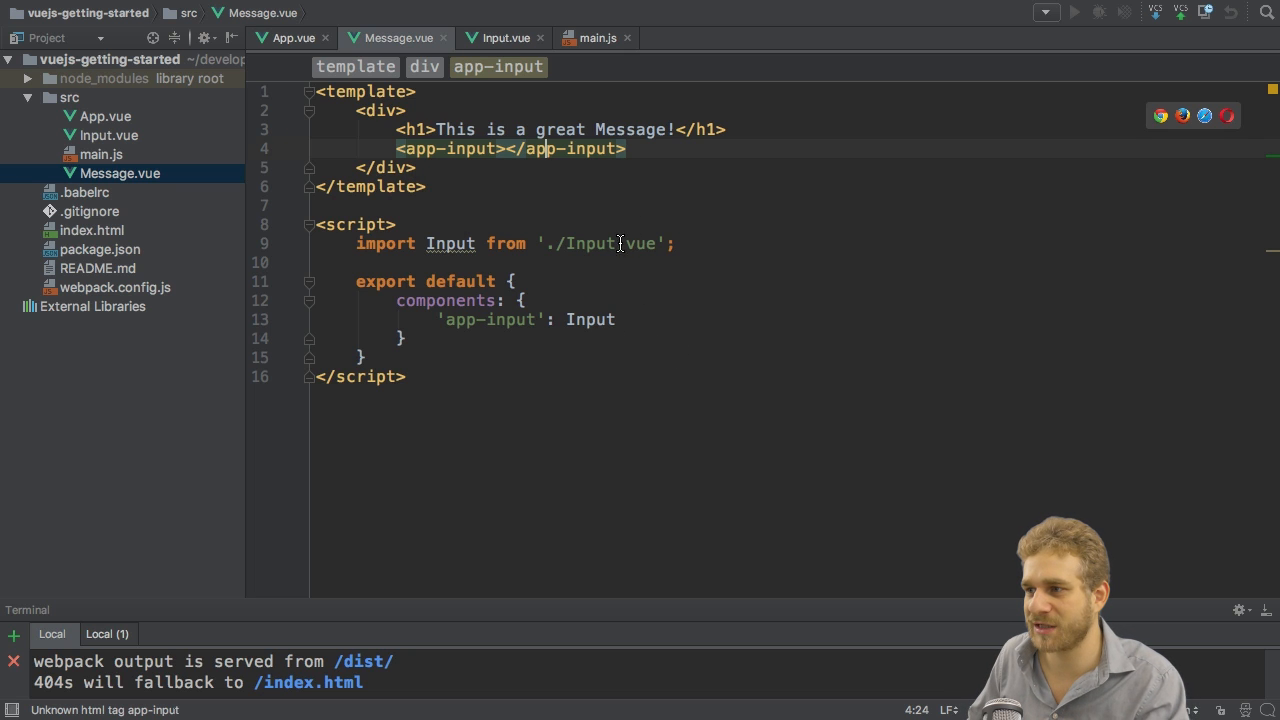
{"action": "mouse_move", "coordinate": [496, 190]}
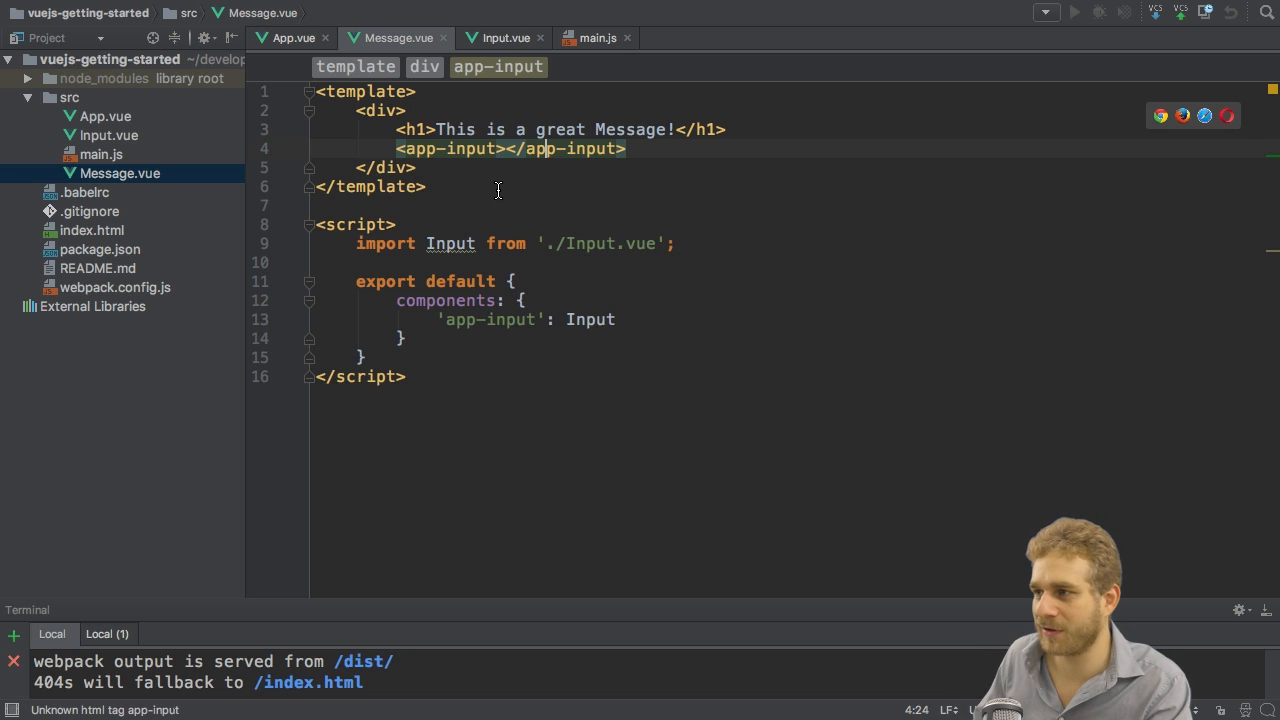
{"action": "left_click", "coordinate": [512, 280]}
{"action": "type", "text": "data() {"}
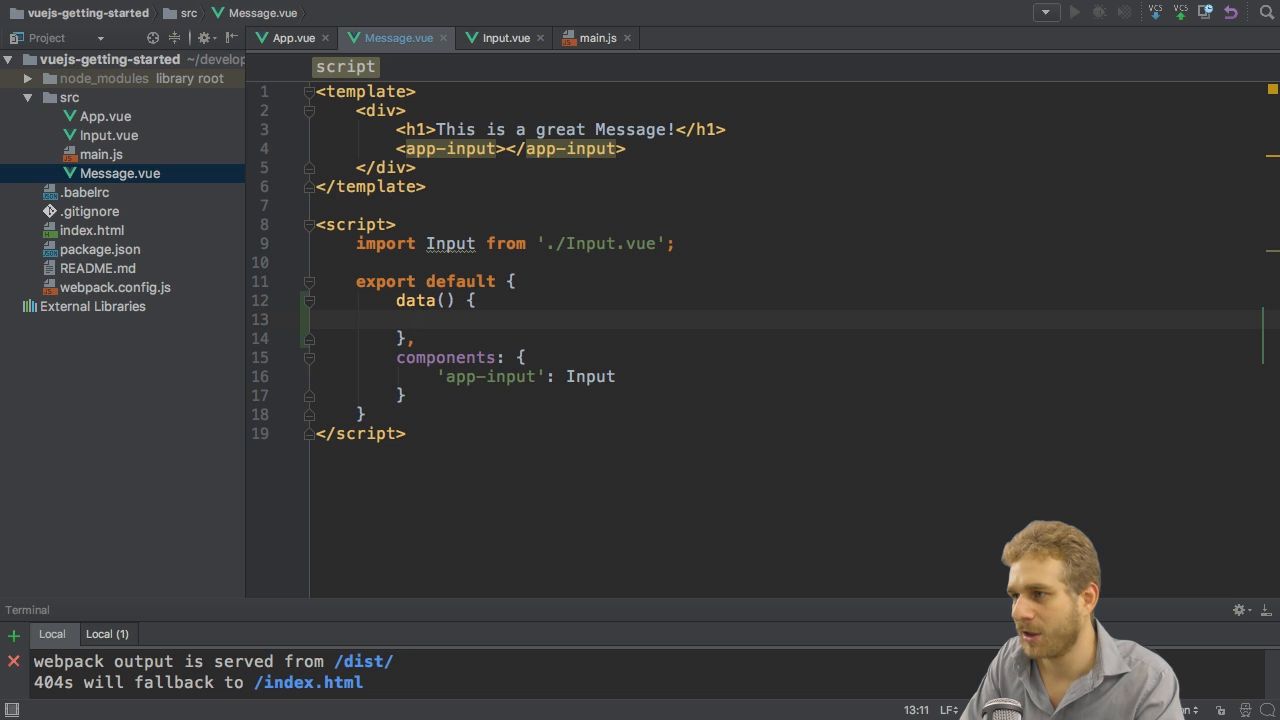
{"action": "type", "text": "return {"}
{"action": "type", "text": "message:"}
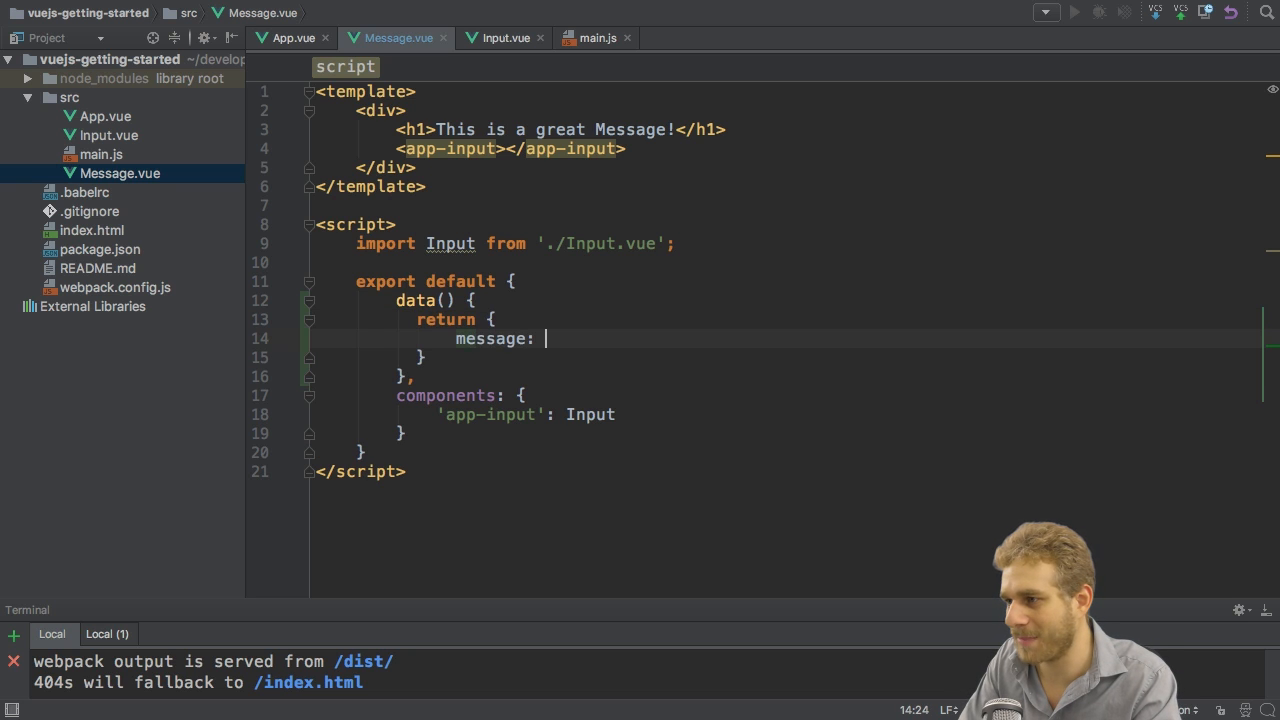
{"action": "type", "text": "''"}
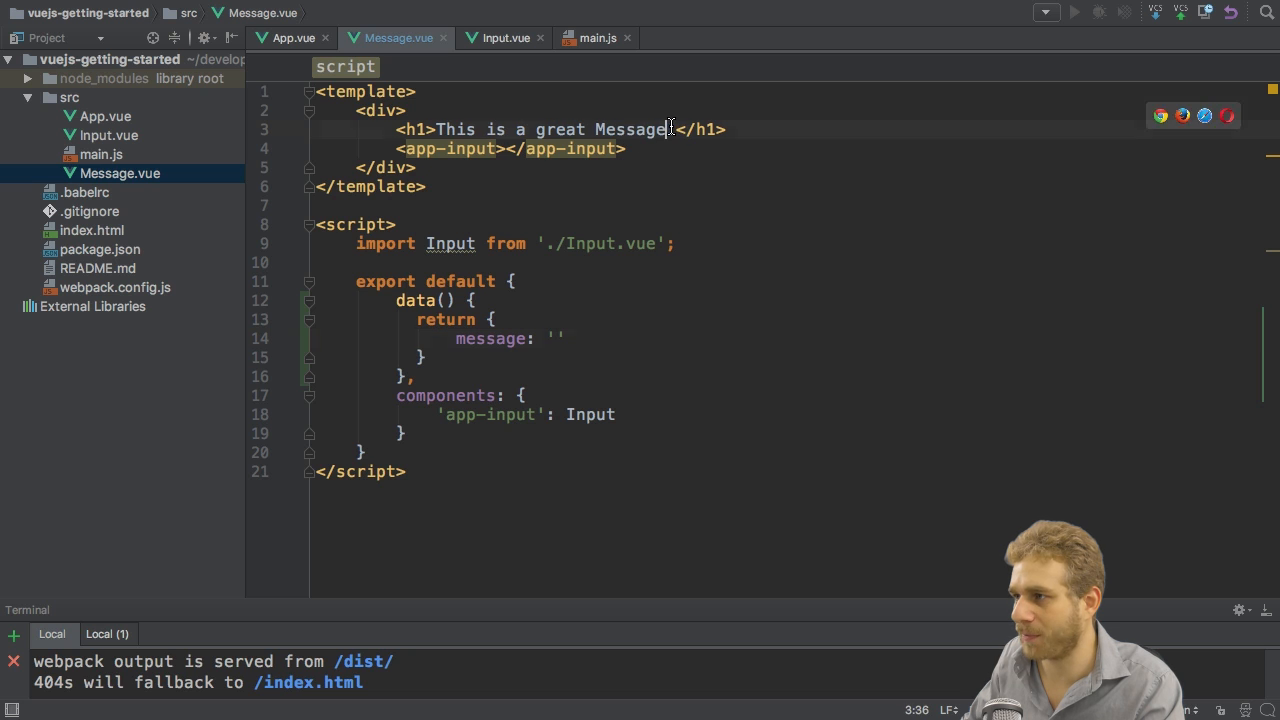
Move 'This is a great Message!' into the message property and render {{ message }} in the h1
{"action": "left_click_drag", "start_coordinate": [484, 128], "coordinate": [676, 128]}
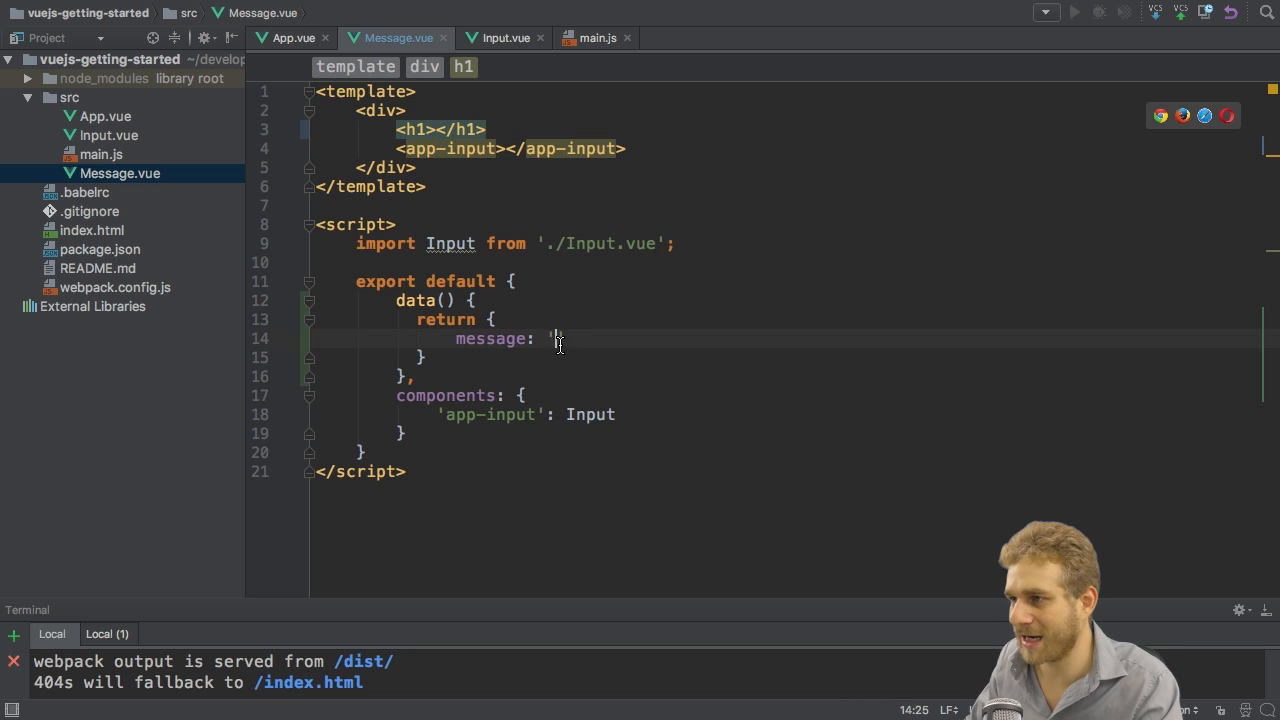
{"action": "type", "text": "This is a great Message!"}
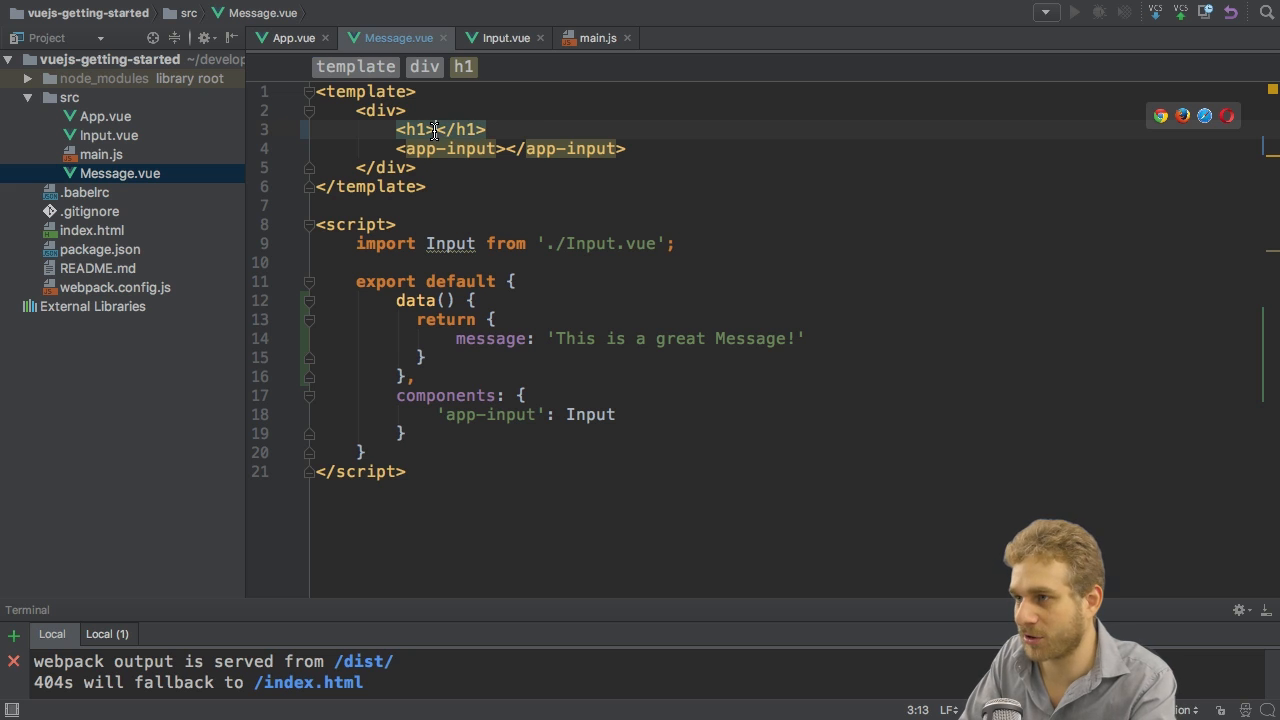
{"action": "type", "text": "{{ message }}"}
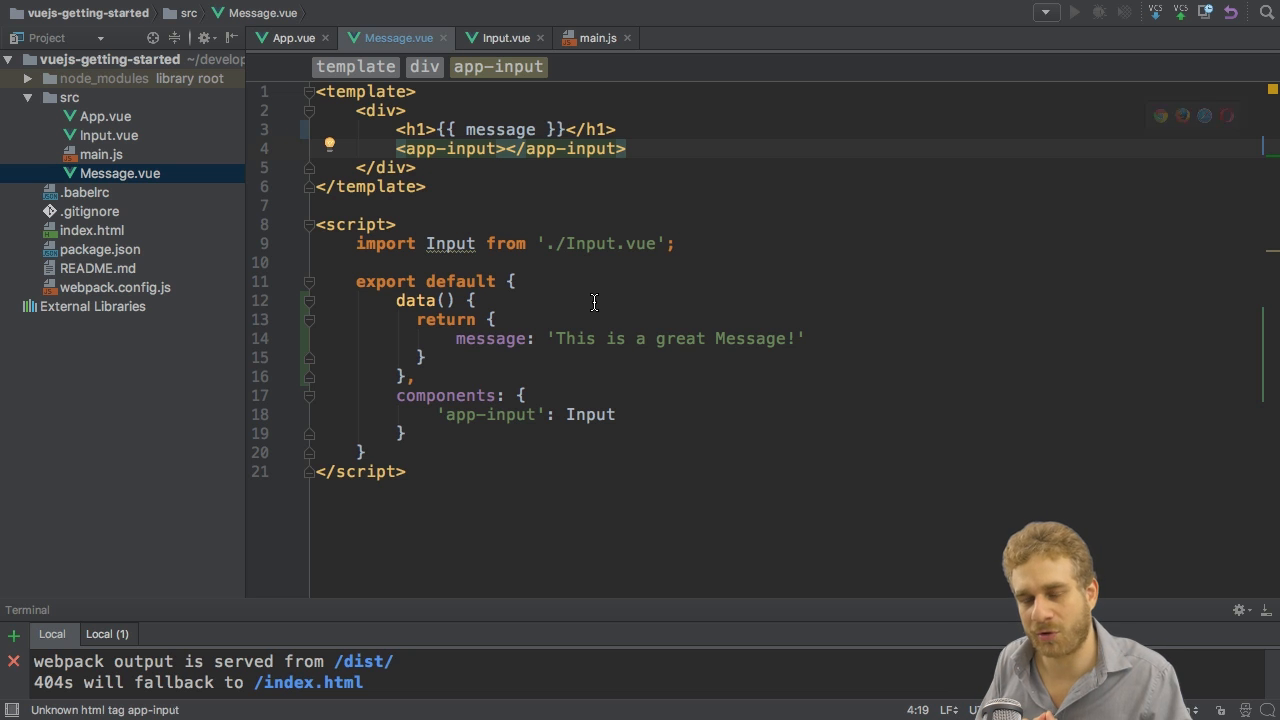
{"action": "mouse_move", "coordinate": [536, 184]}
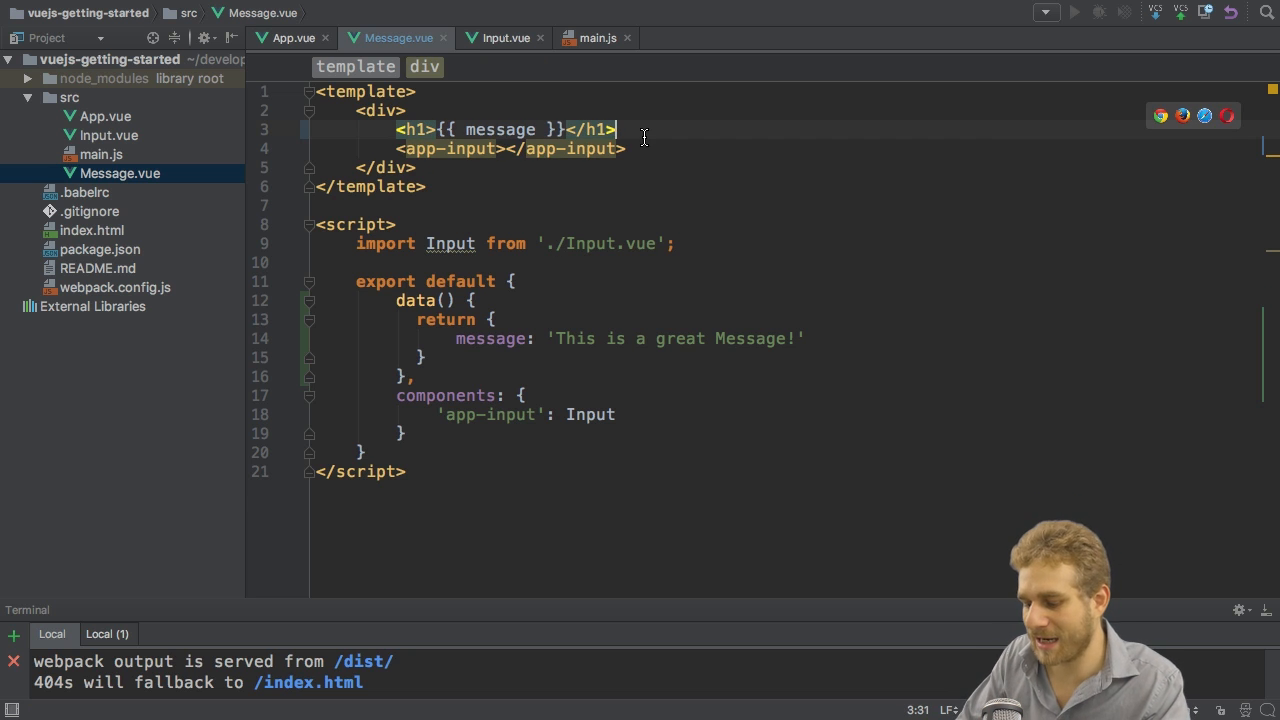
Add a :msg="message" binding to the <app-input> tag in Message.vue
{"action": "type", "text": "<img src=\"\" alt=\"\">"}
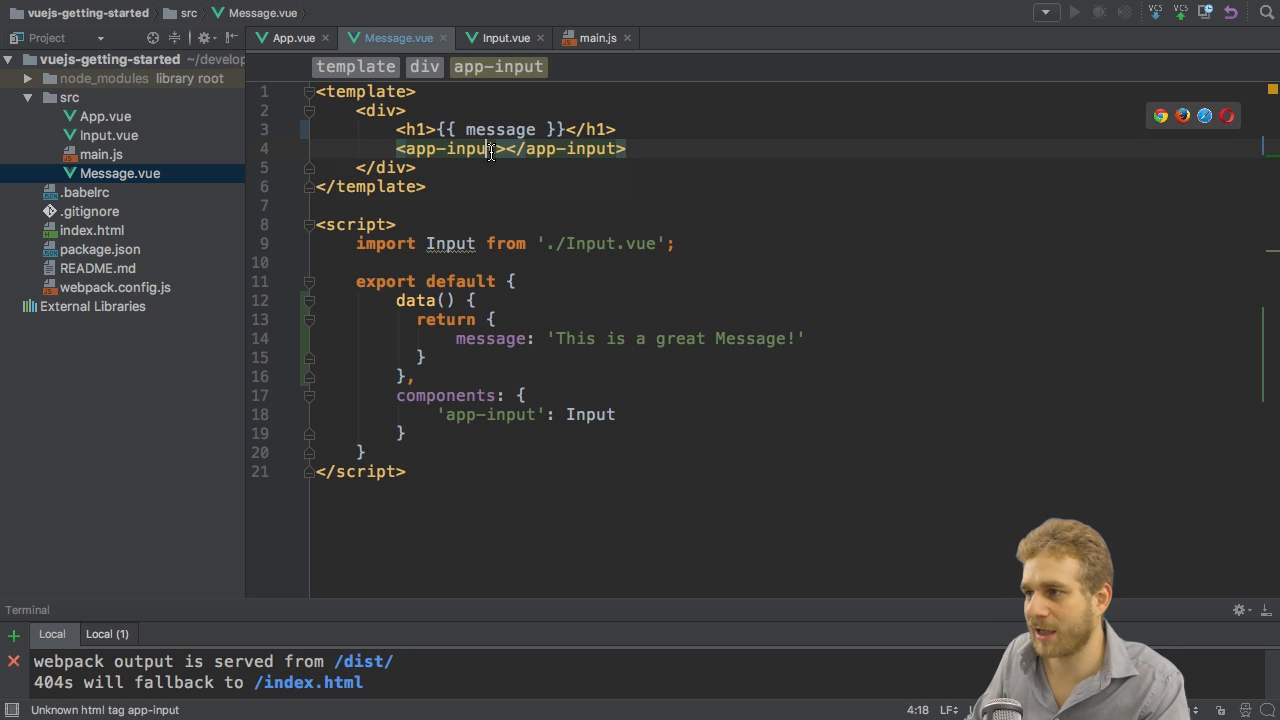
{"action": "type", "text": ":"}
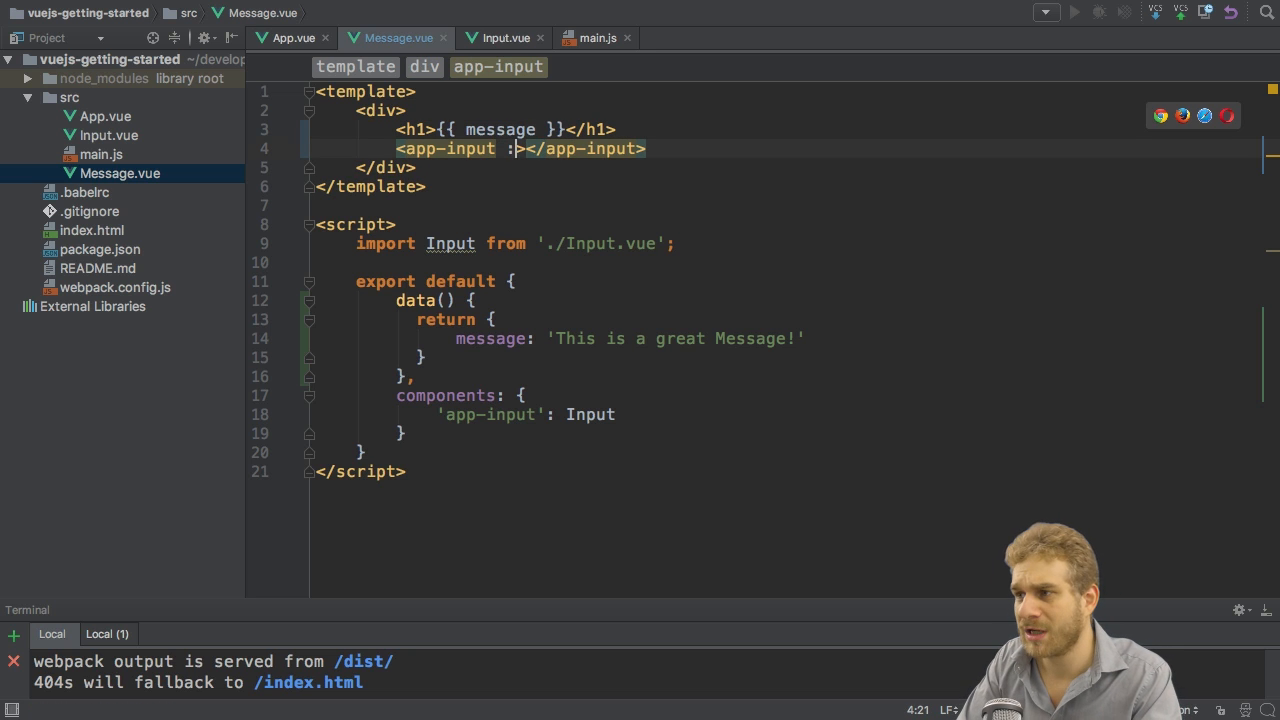
{"action": "type", "text": "msg"}
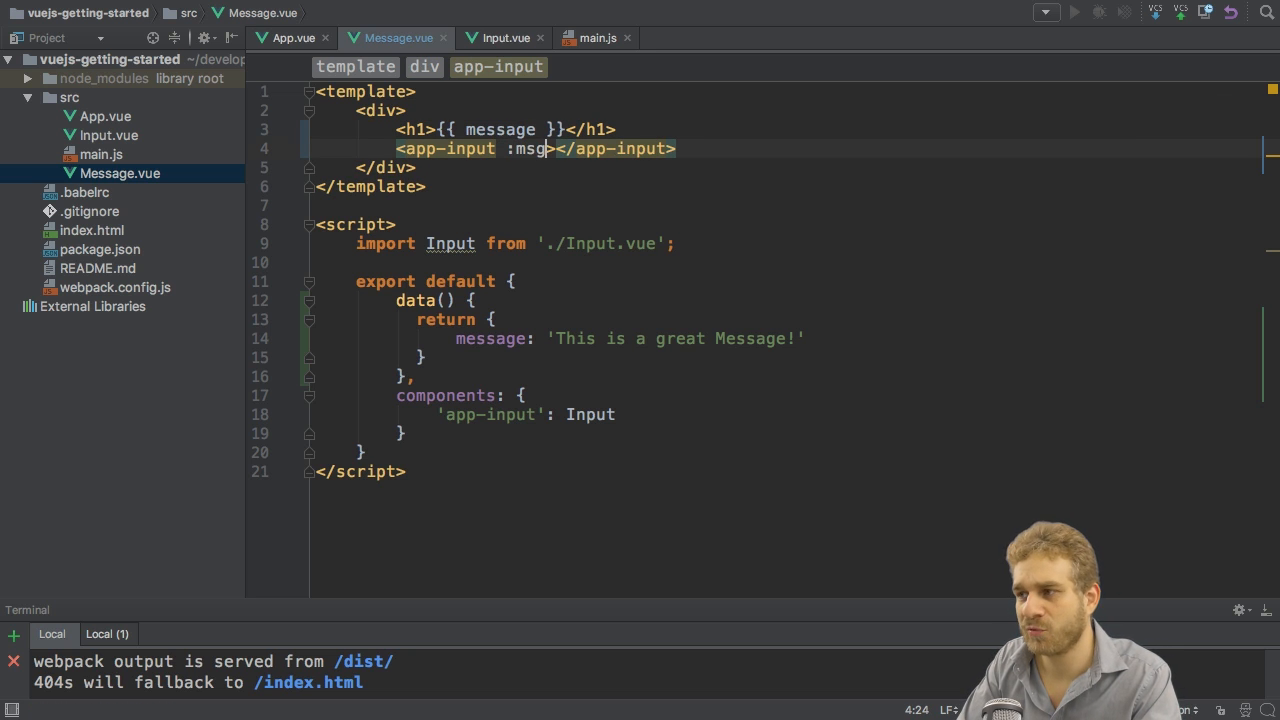
{"action": "type", "text": "=\"mess\""}
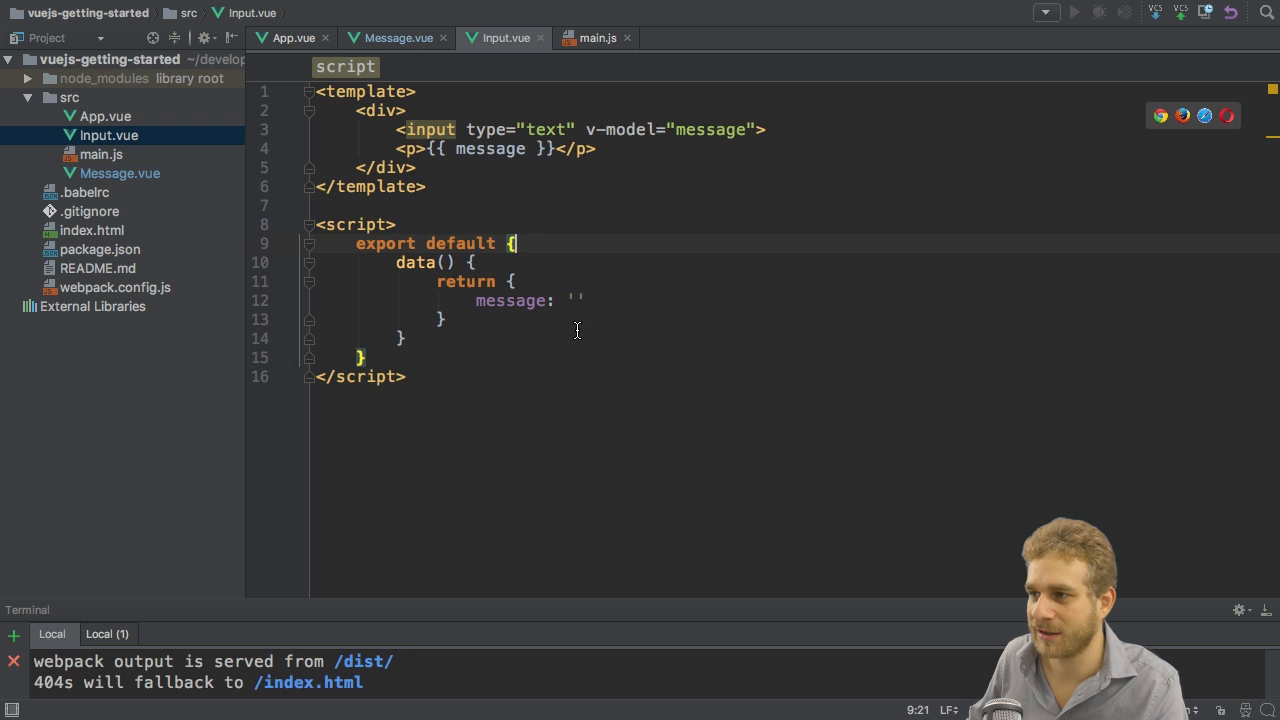
Declare props: ['msg'] in Input.vue's exported component object
{"action": "key", "text": "enter"}
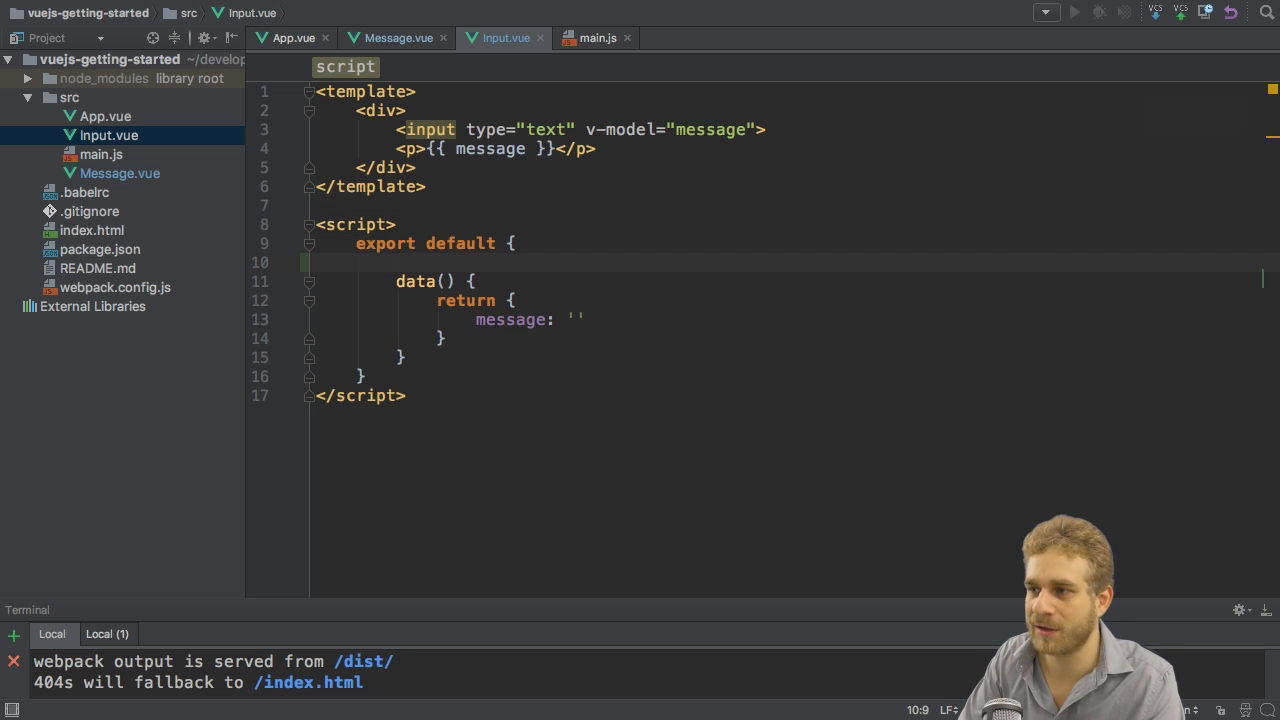
{"action": "type", "text": "props"}
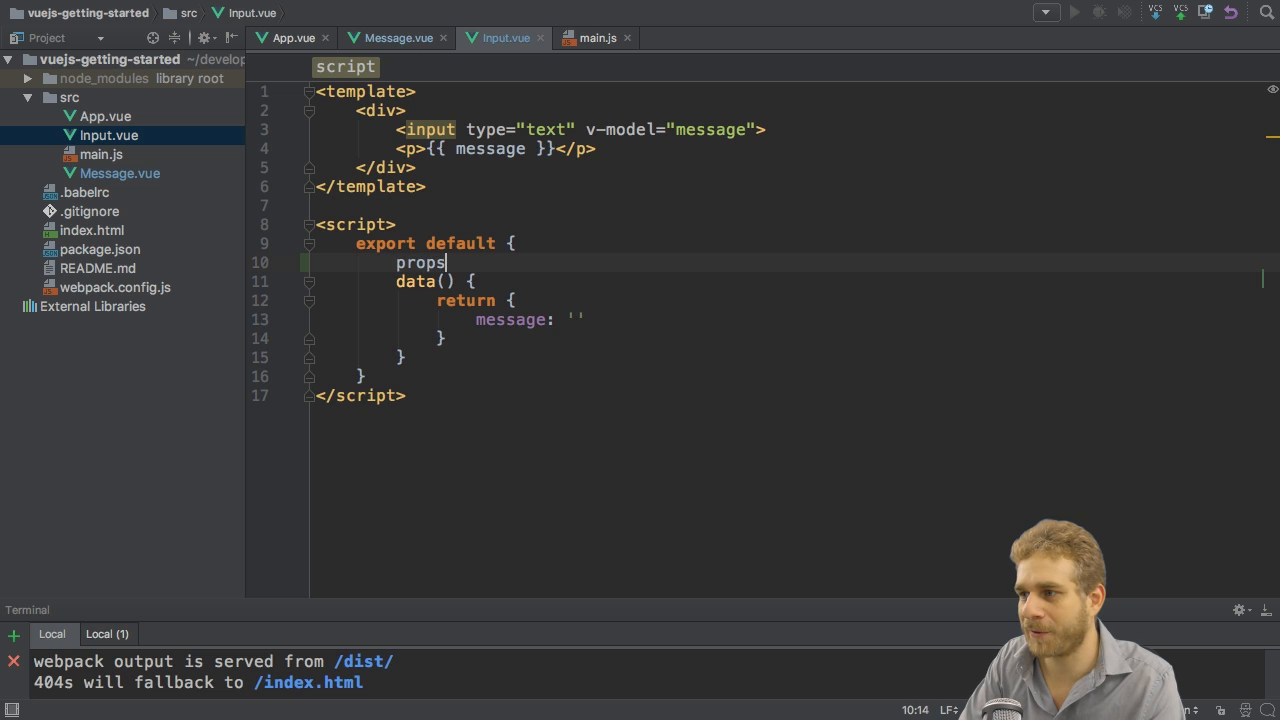
{"action": "type", "text": ":,"}
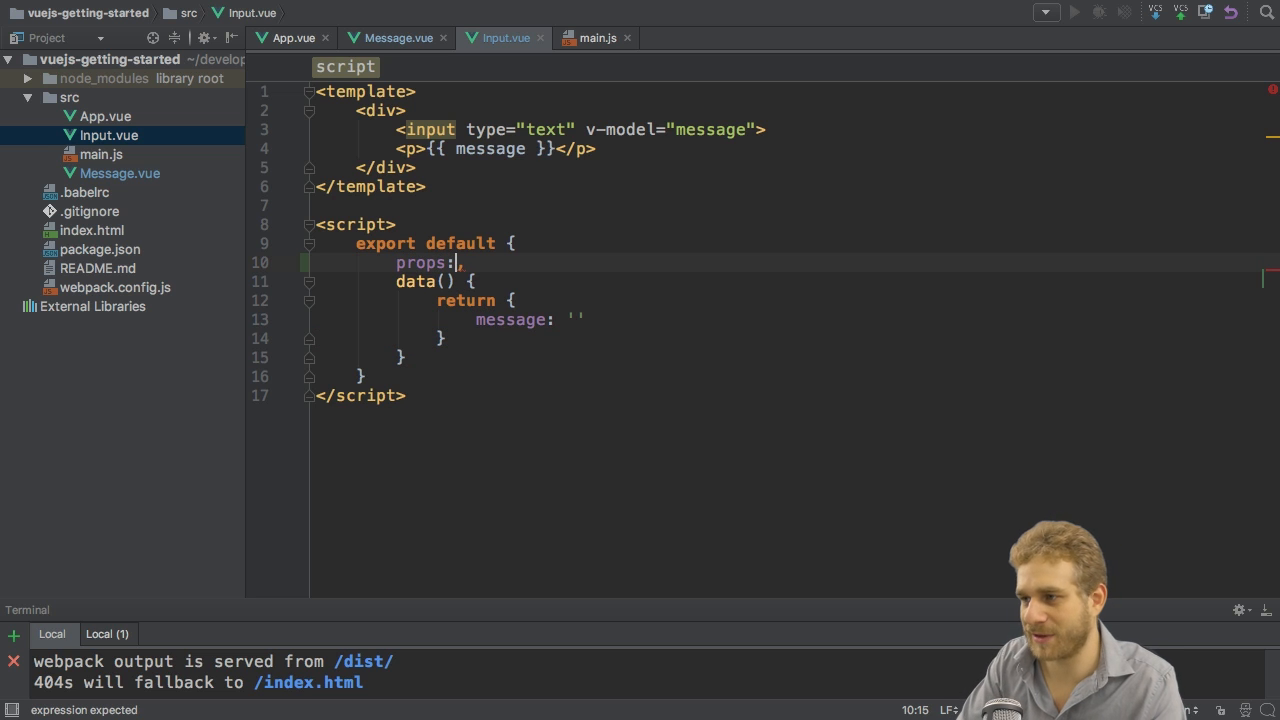
{"action": "type", "text": "[]"}
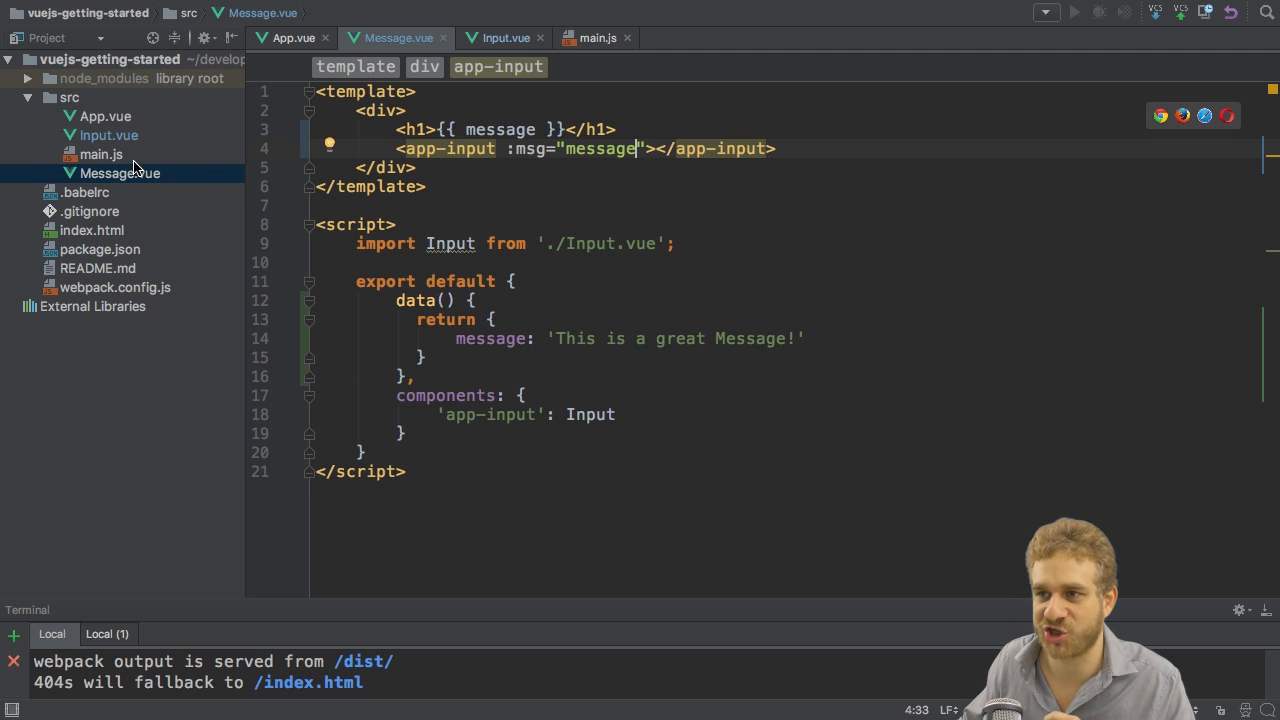
{"action": "left_click", "coordinate": [504, 36]}
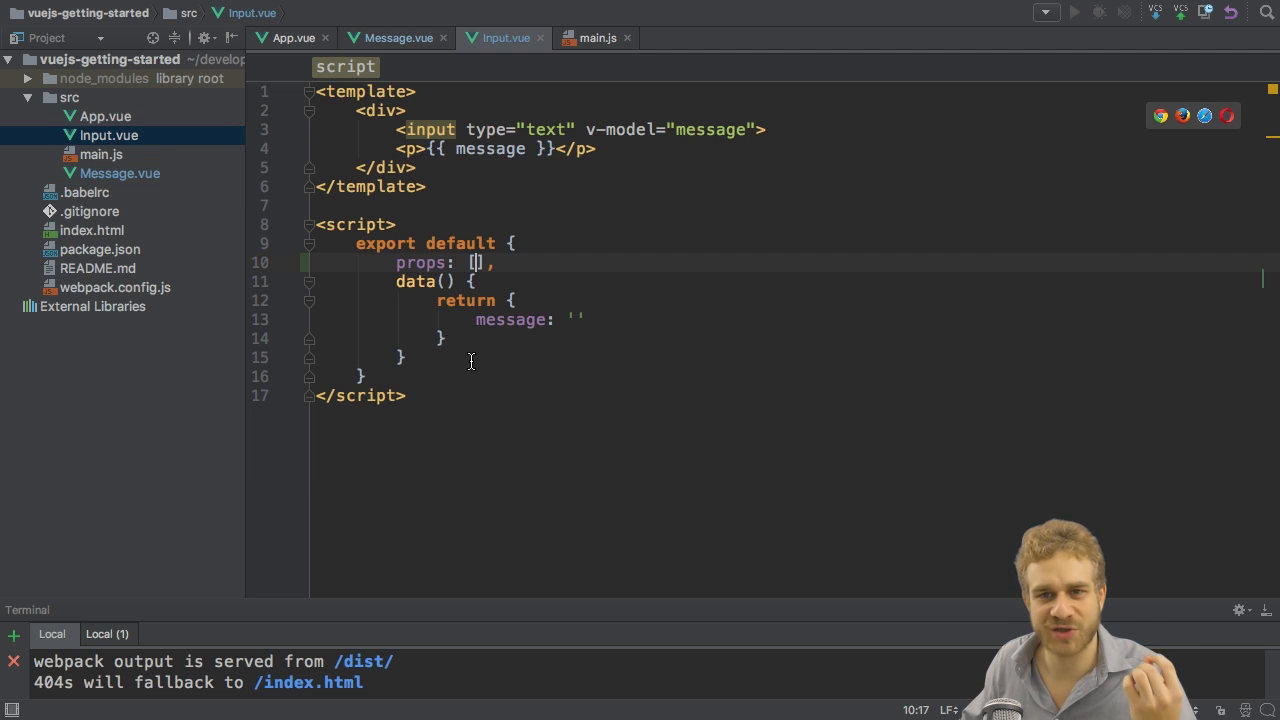
{"action": "mouse_move", "coordinate": [488, 384]}
{"action": "type", "text": "'"}
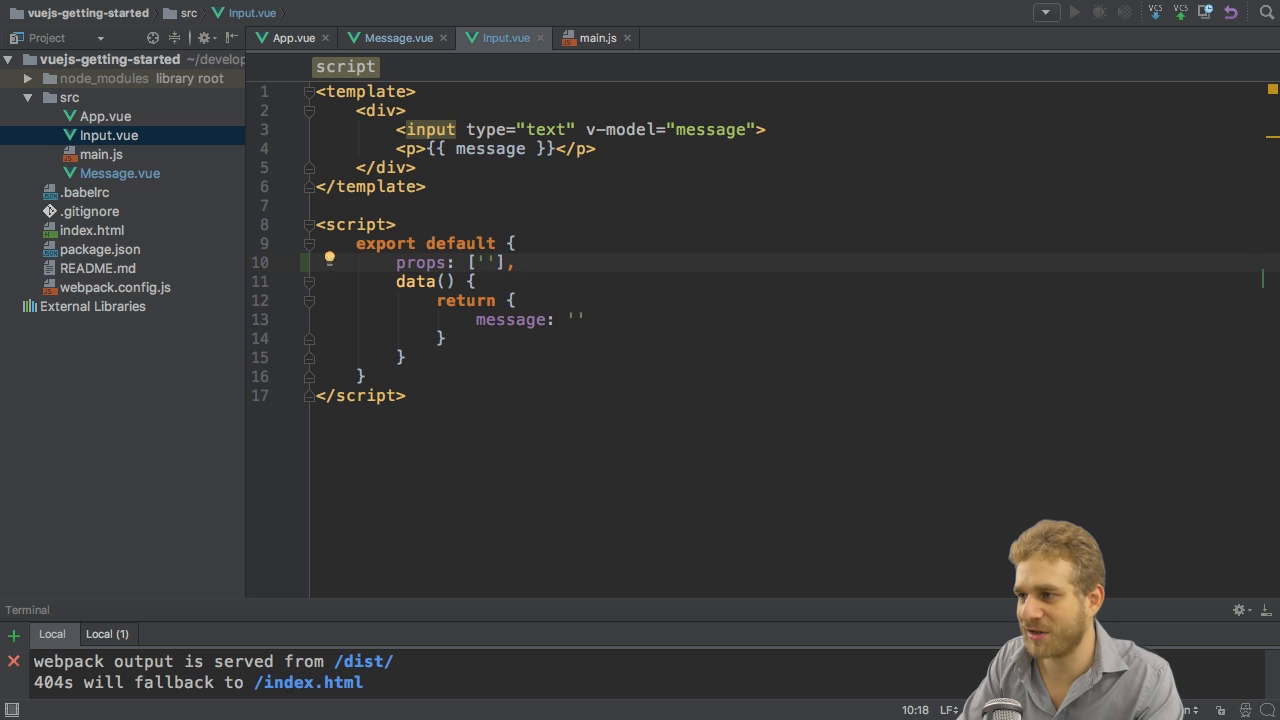
{"action": "type", "text": "msg"}
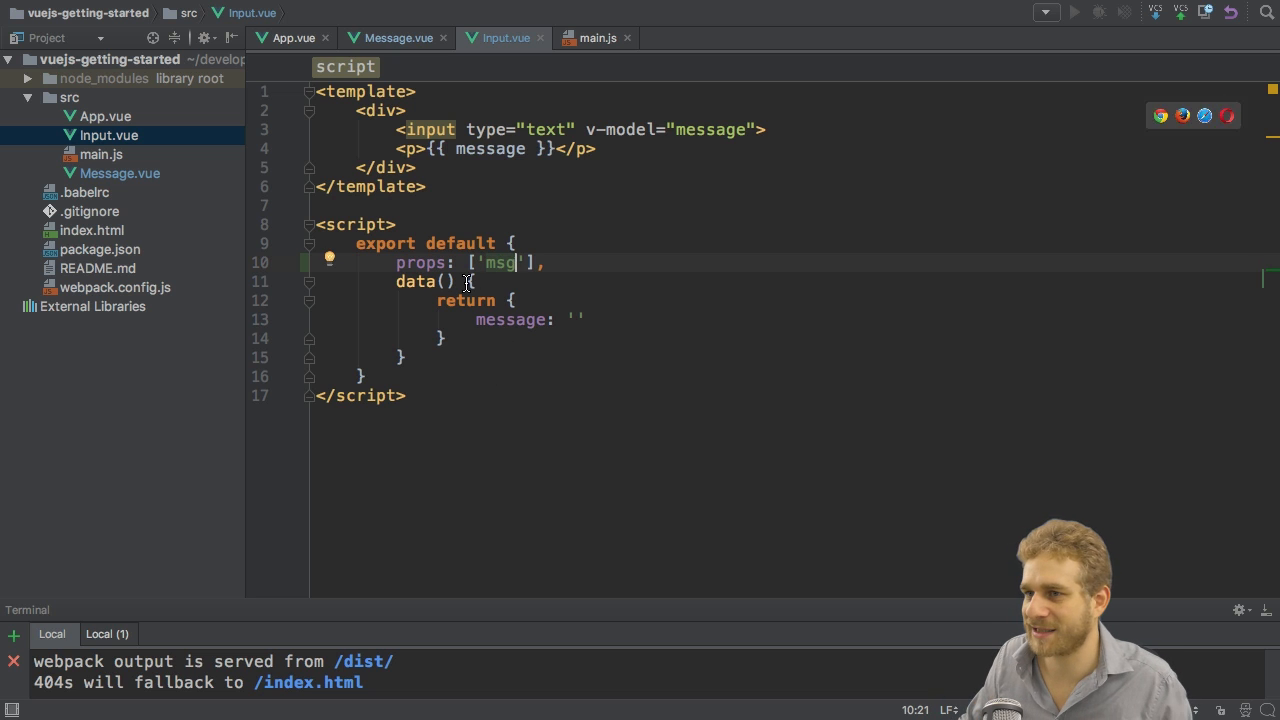
Check the binding in Message.vue and display the prop in Input.vue with <p>{{ msg }}</p>
{"action": "left_click", "coordinate": [398, 36]}
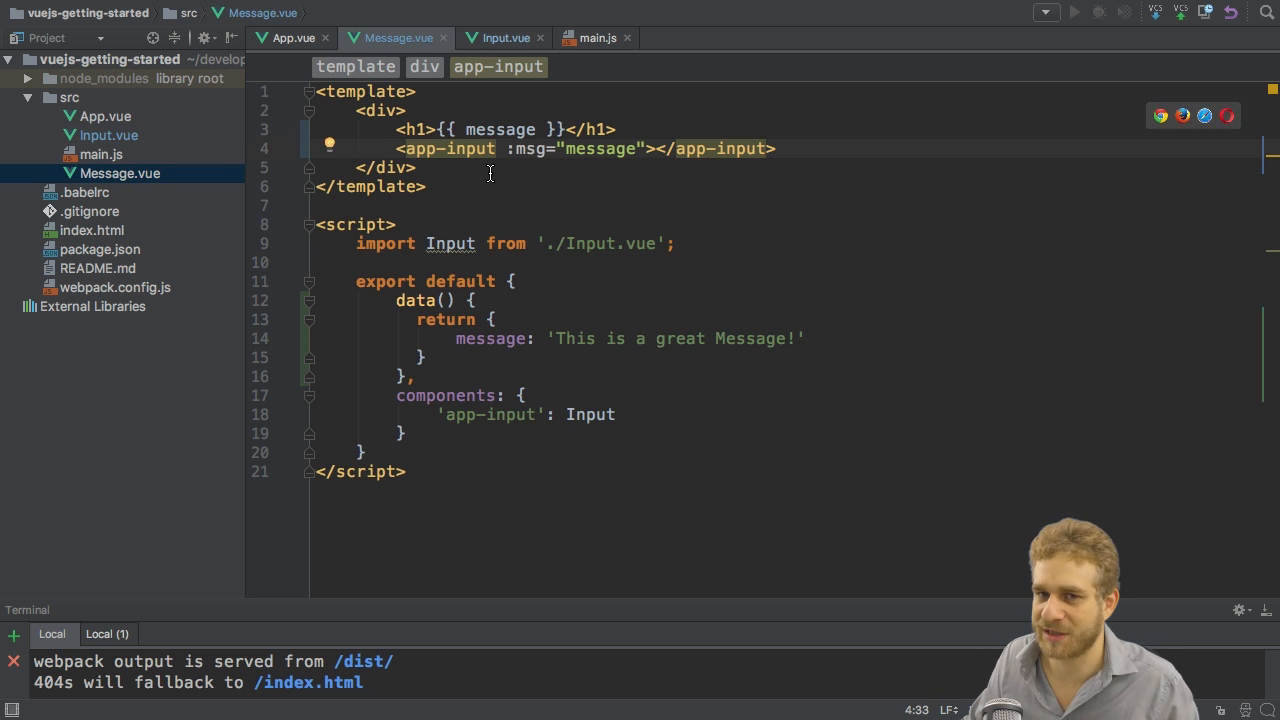
{"action": "left_click", "coordinate": [502, 36]}
{"action": "type", "text": "<p></p>"}
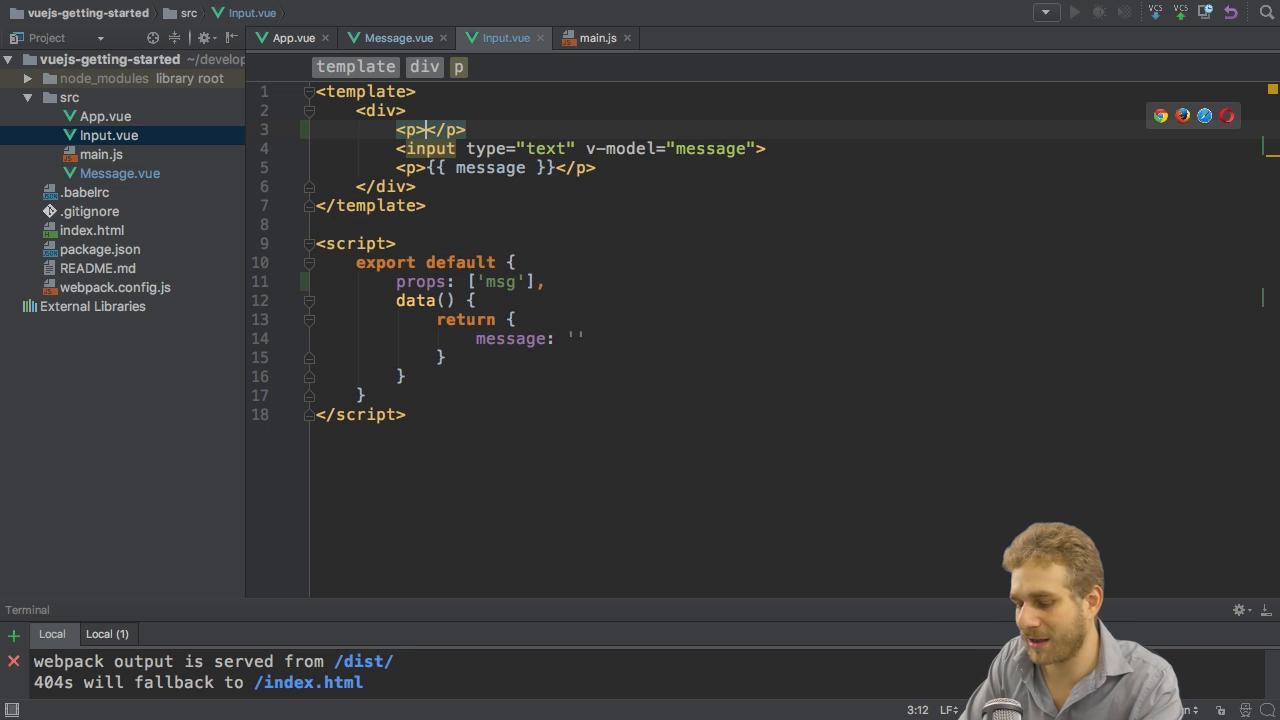
{"action": "type", "text": "{{ msg }}"}
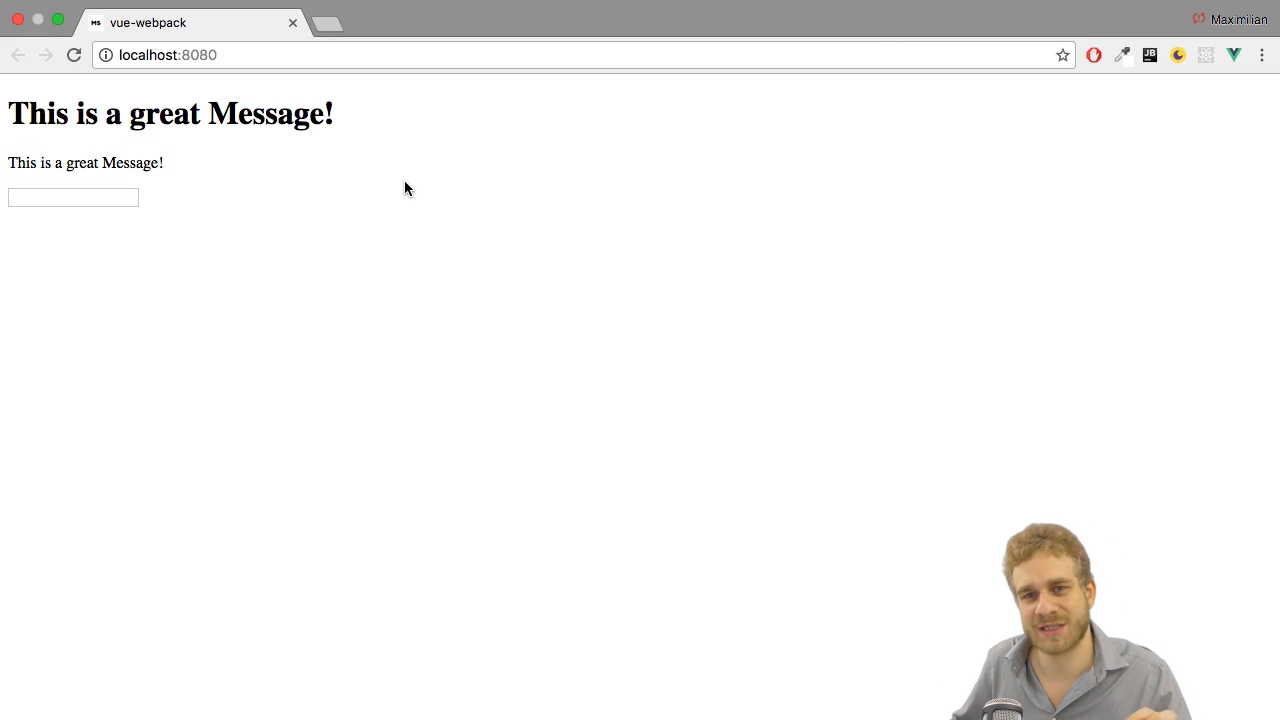
{"action": "mouse_move", "coordinate": [172, 204]}
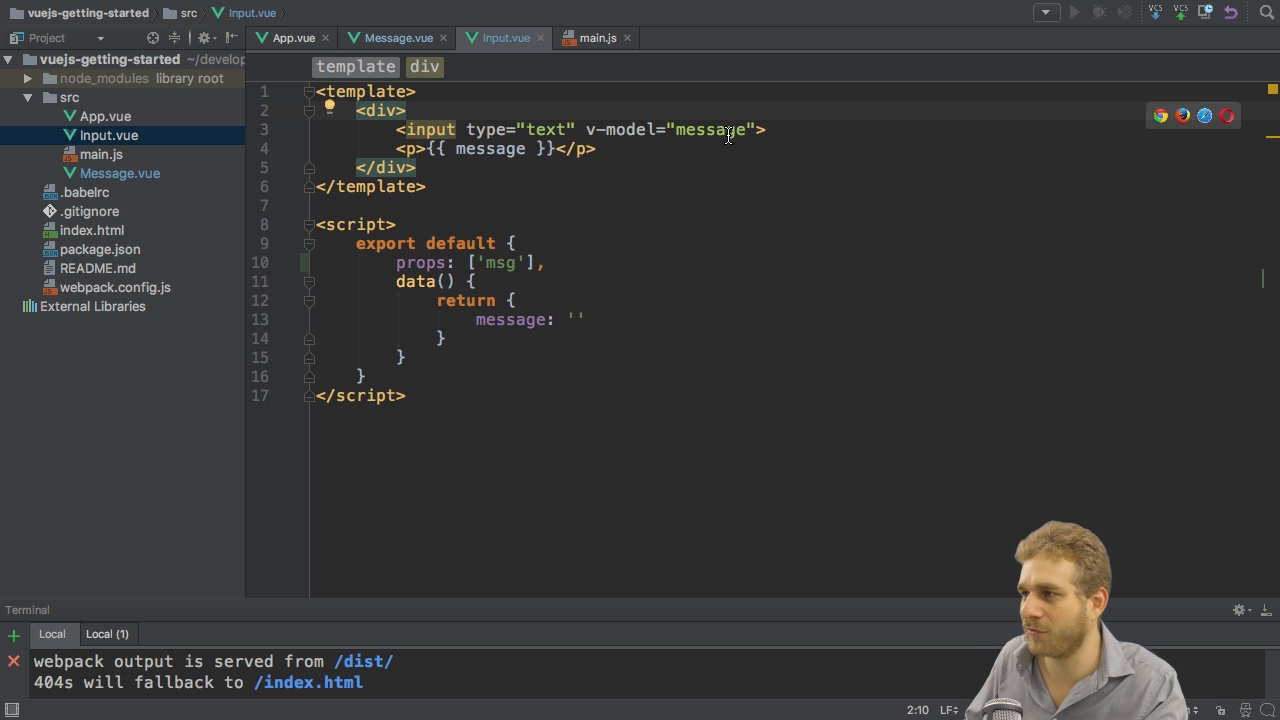
Bind the input's v-model to msg and try editing the prefilled field in Chrome
{"action": "type", "text": "msg"}
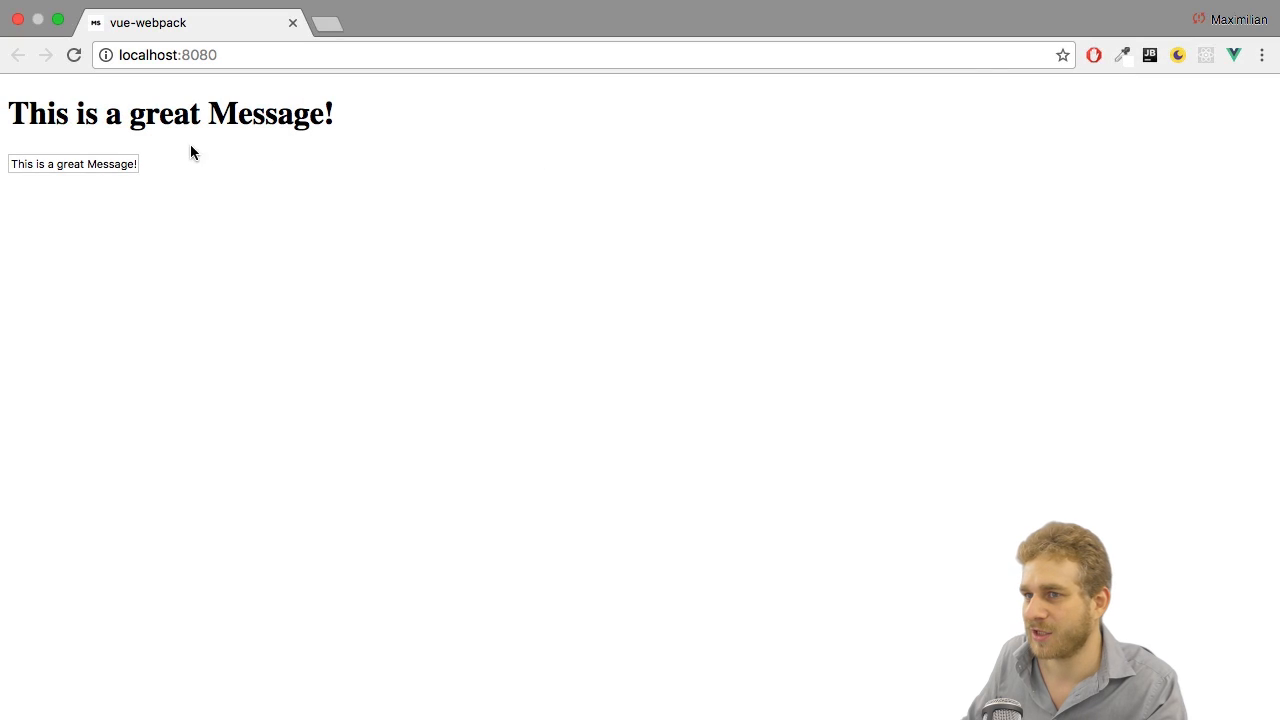
{"action": "left_click", "coordinate": [72, 164]}
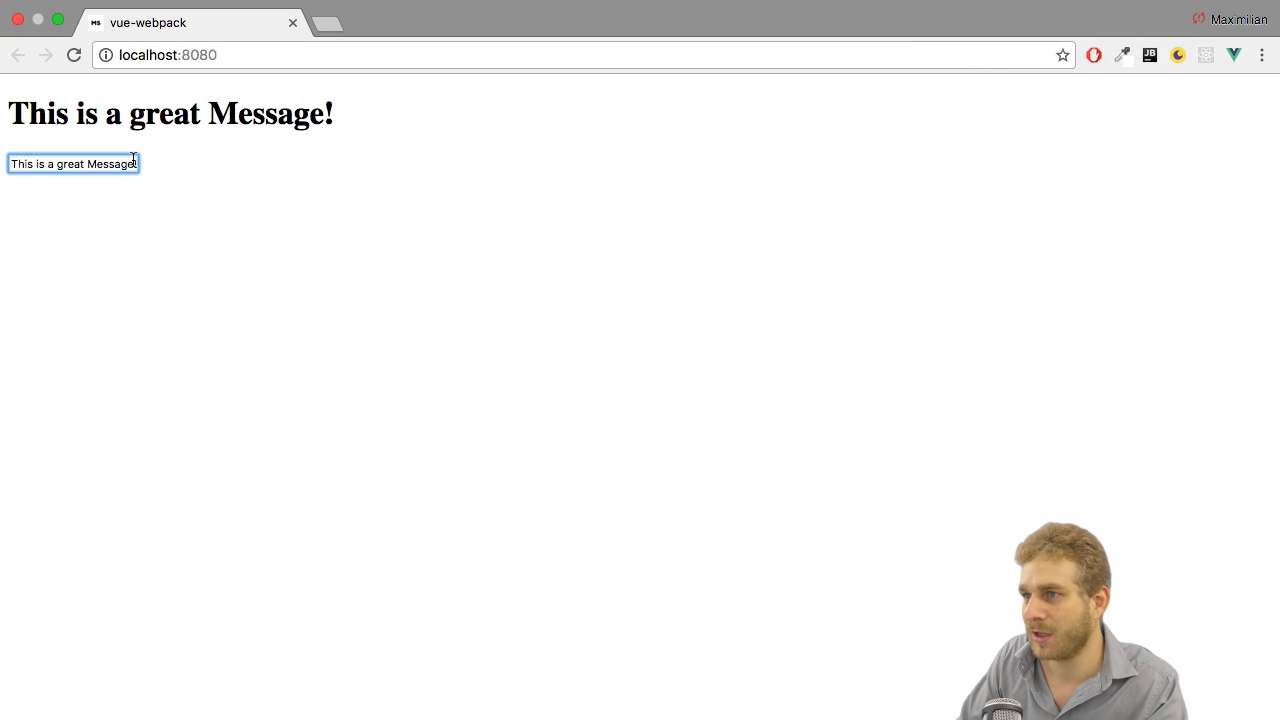
{"action": "key", "text": "Backspace"}
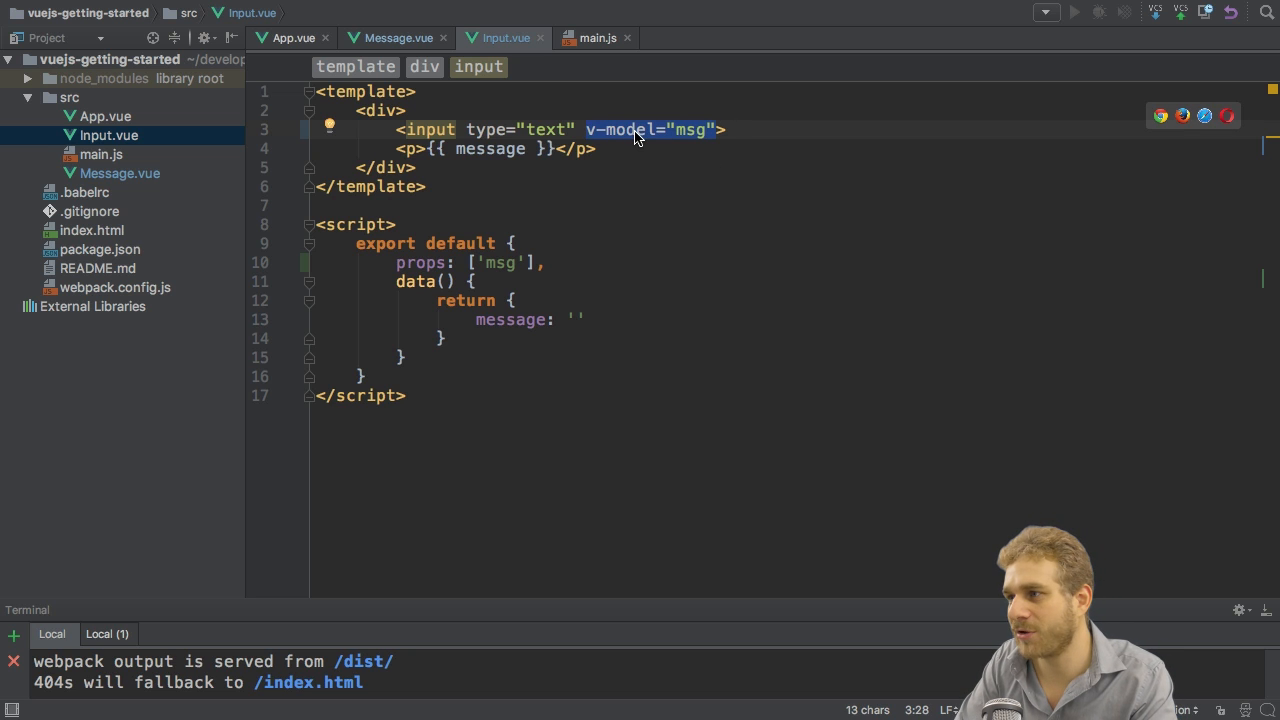
{"action": "type", "text": "valu"}
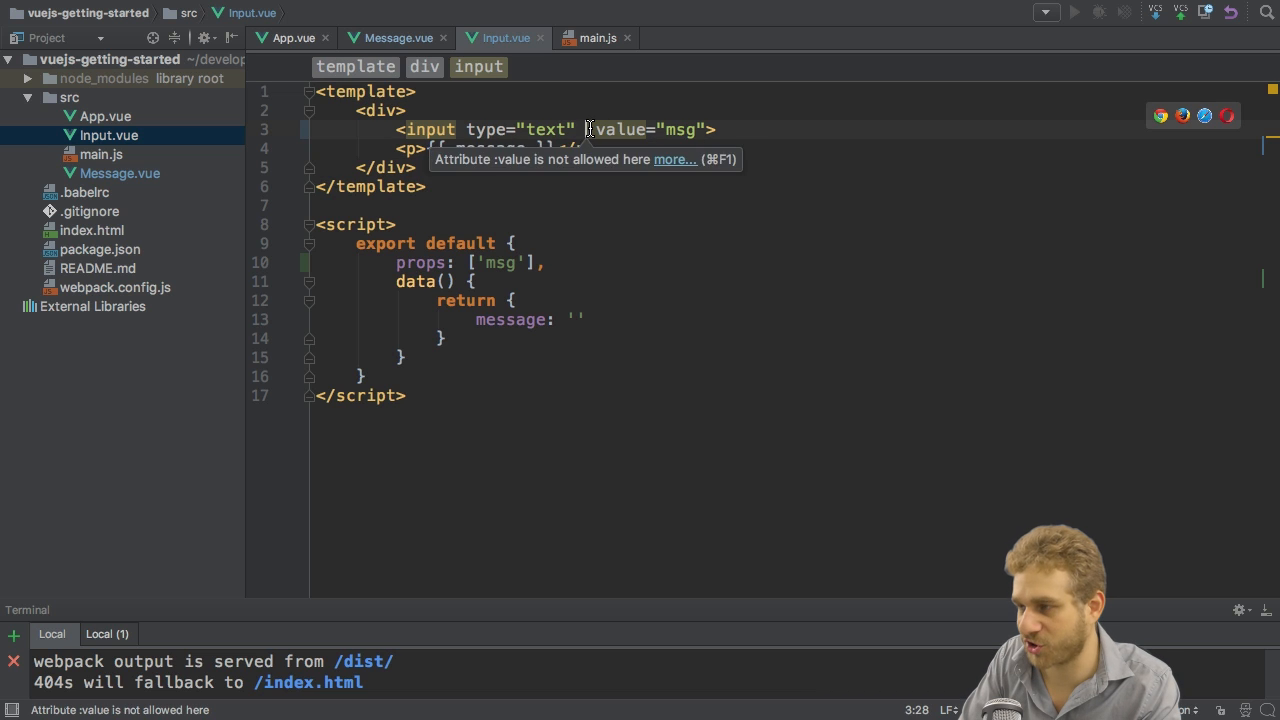
{"action": "type", "text": "v-"}
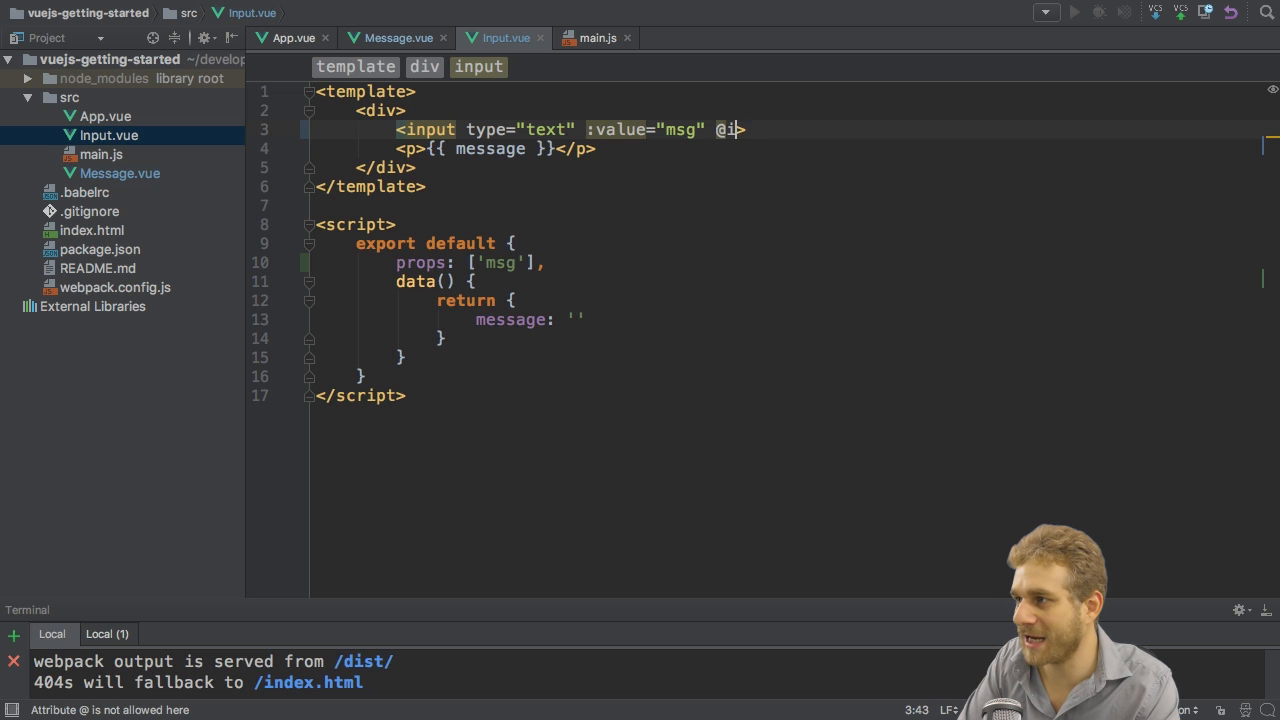
{"action": "type", "text": "nput=\"\""}
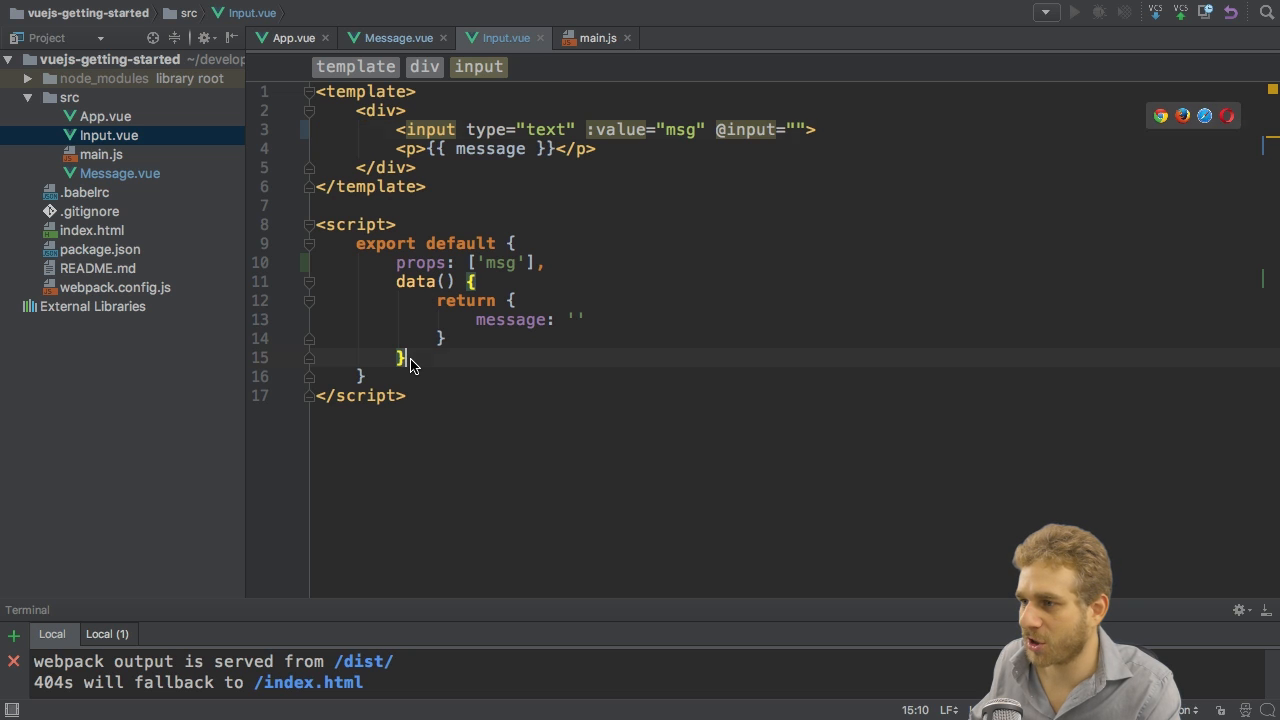
Add a methods block with a changeMessage(event) method to Input.vue
{"action": "type", "text": ","}
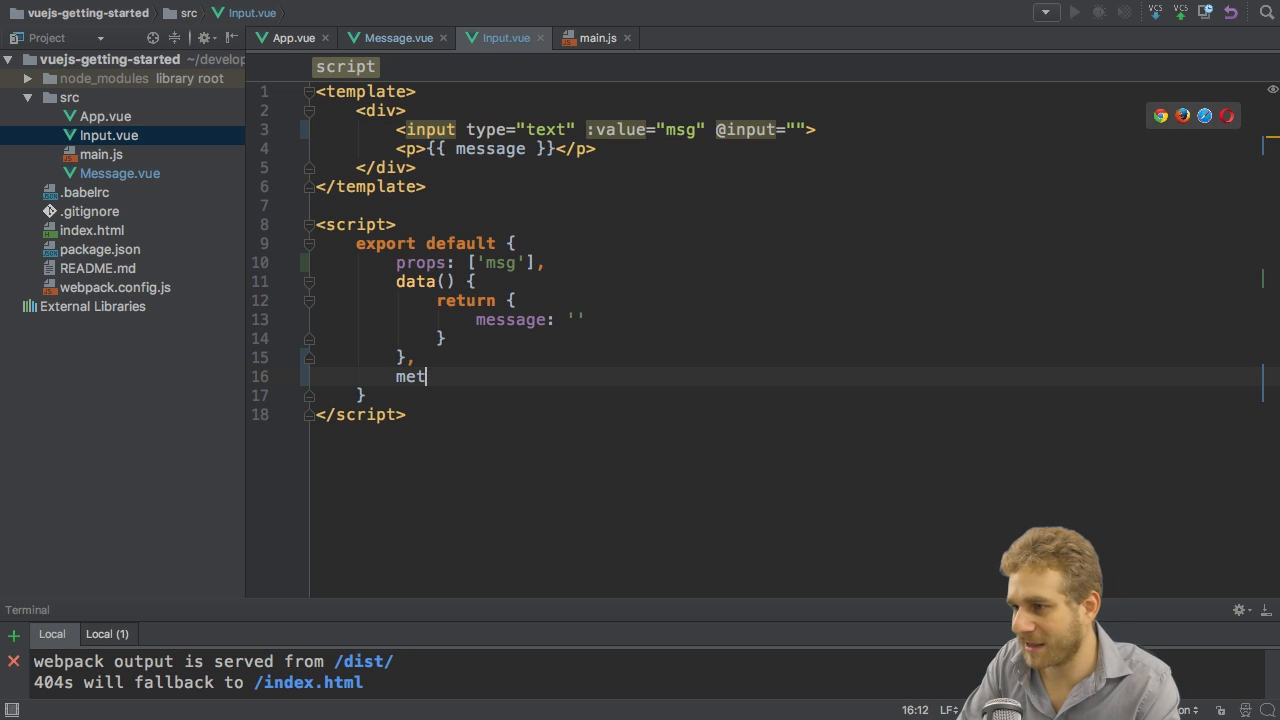
{"action": "type", "text": "hods: {"}
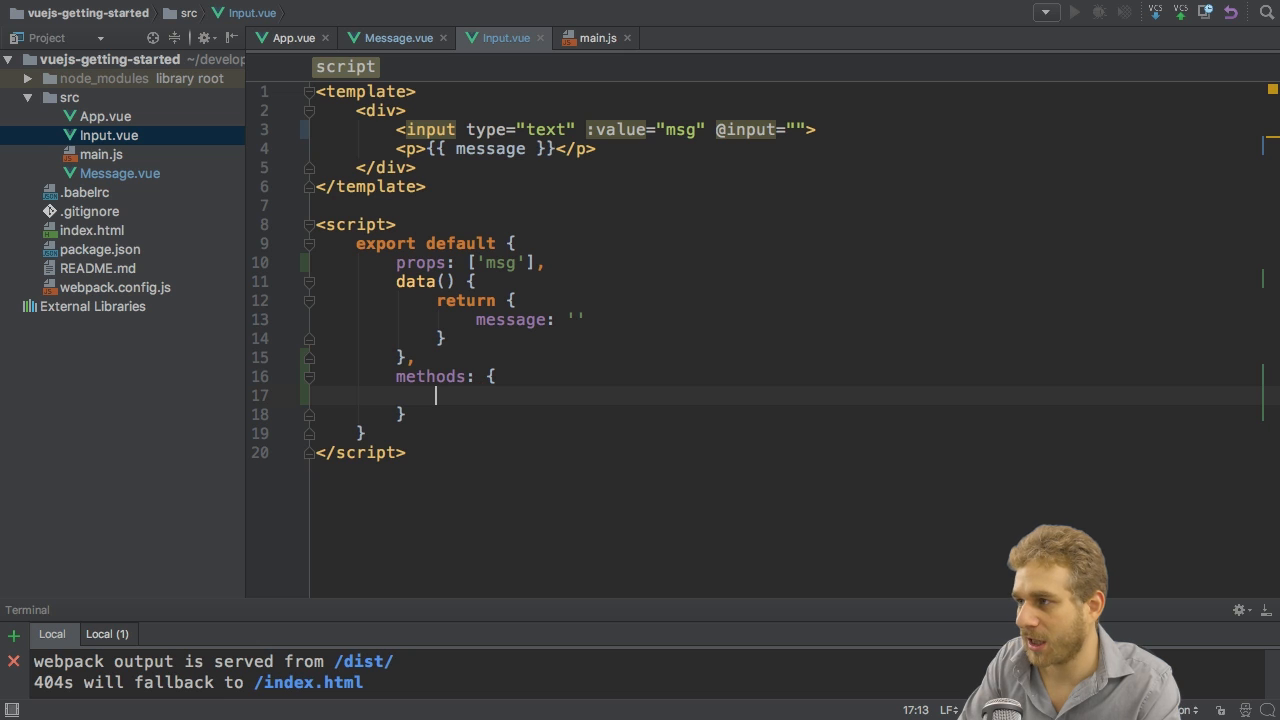
{"action": "type", "text": "c"}
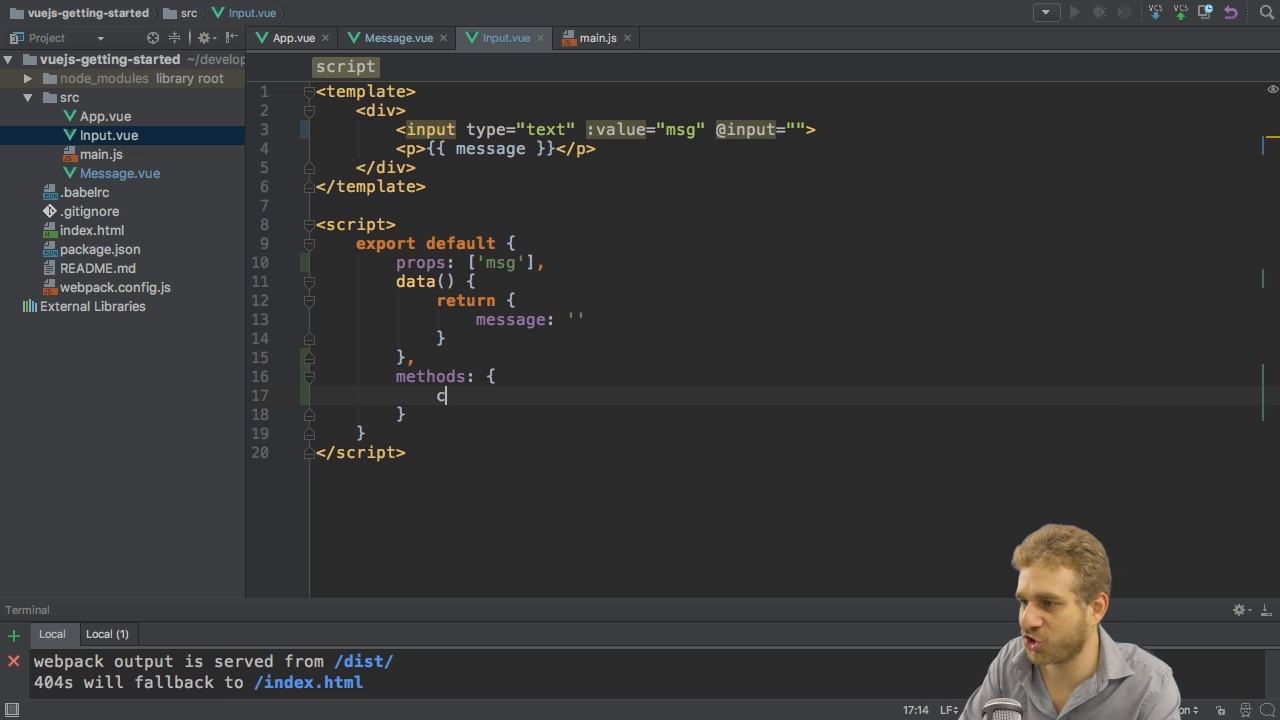
{"action": "type", "text": "hangeMessage() {"}
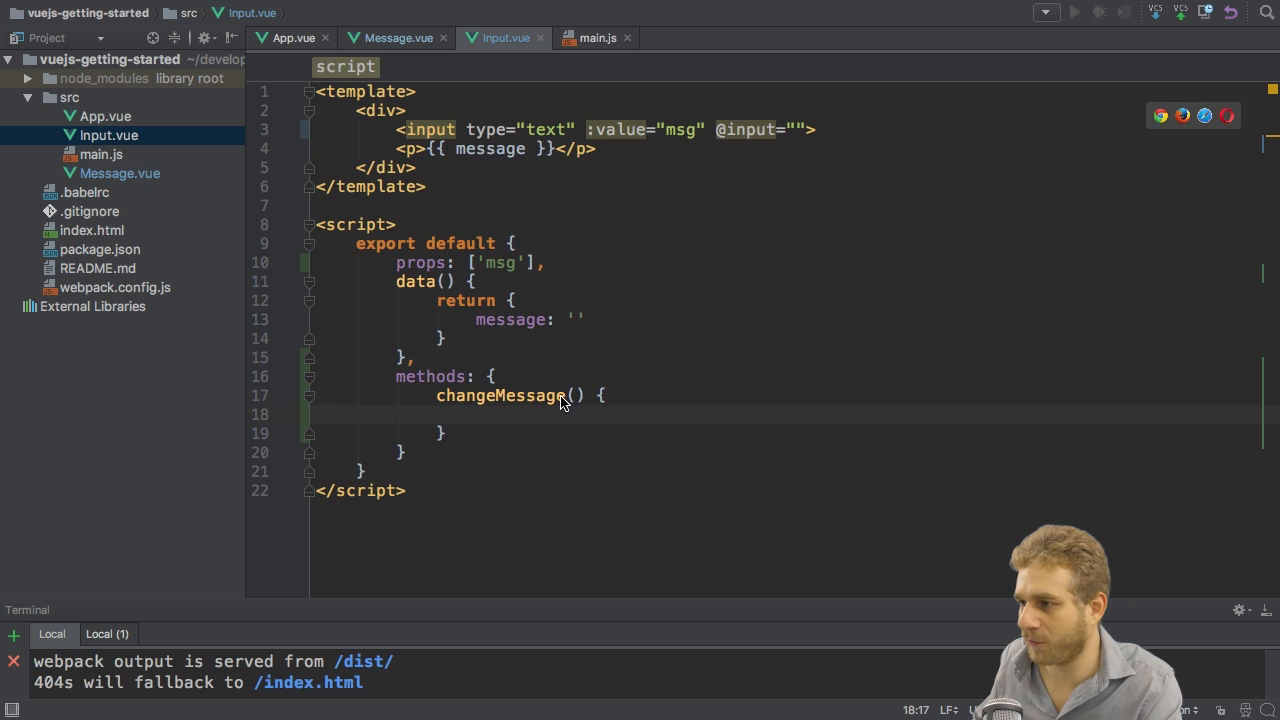
{"action": "type", "text": "function"}
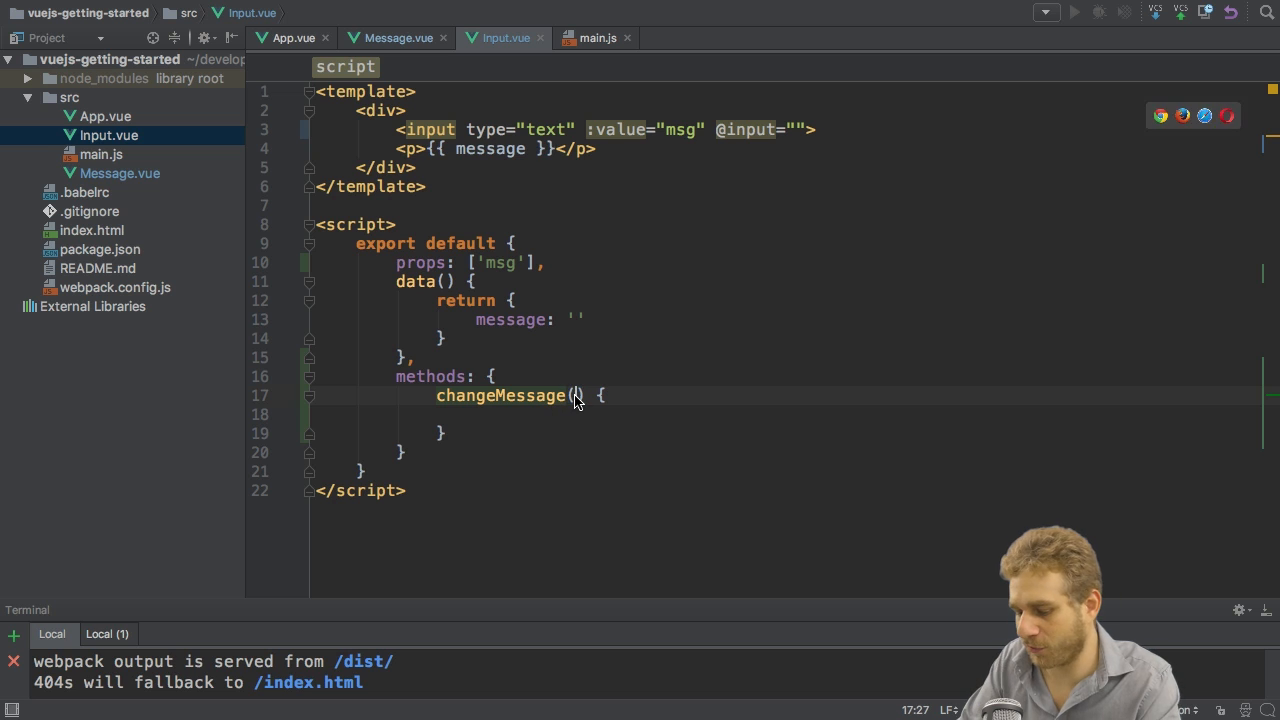
{"action": "type", "text": "event"}
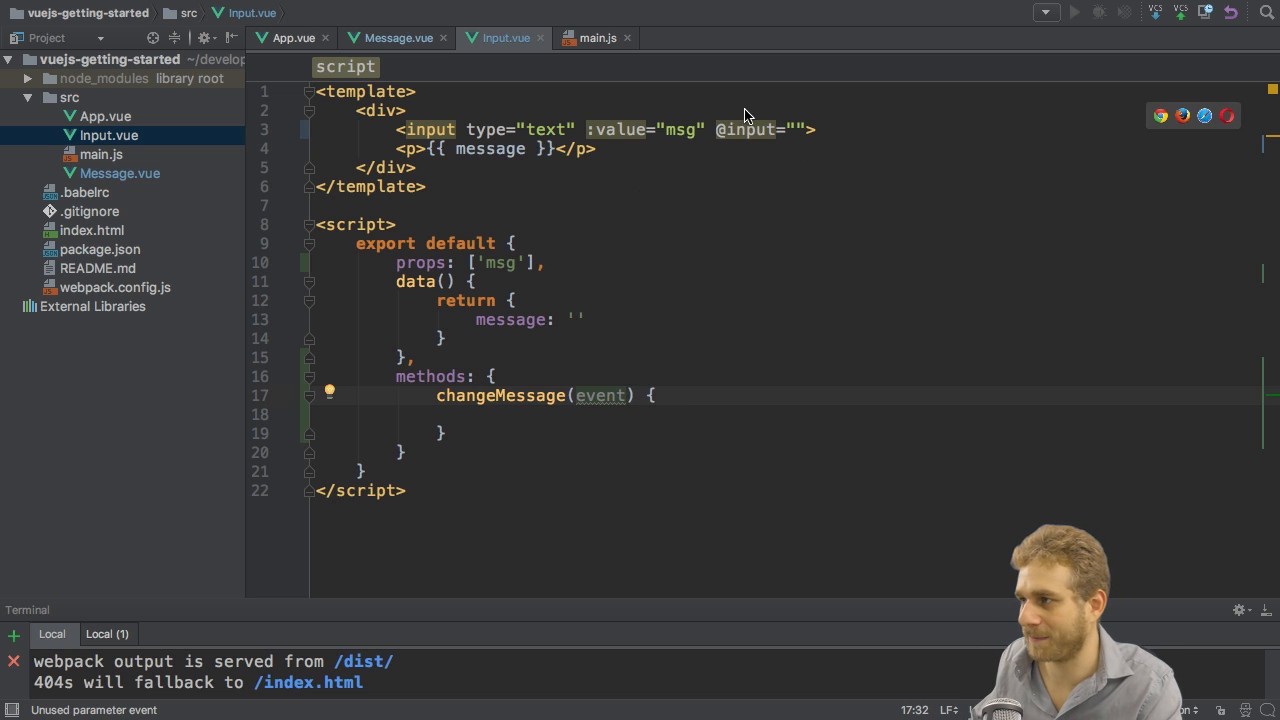
{"action": "type", "text": "cha"}
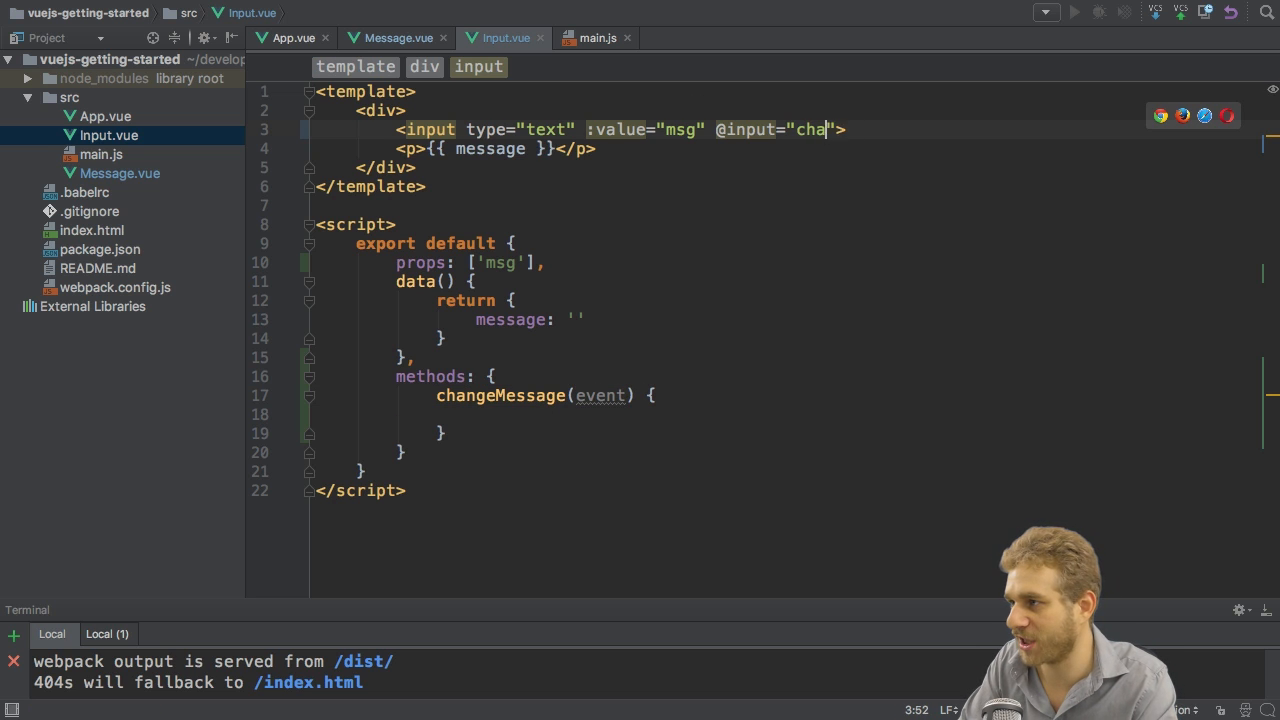
{"action": "type", "text": "ngeMessage"}
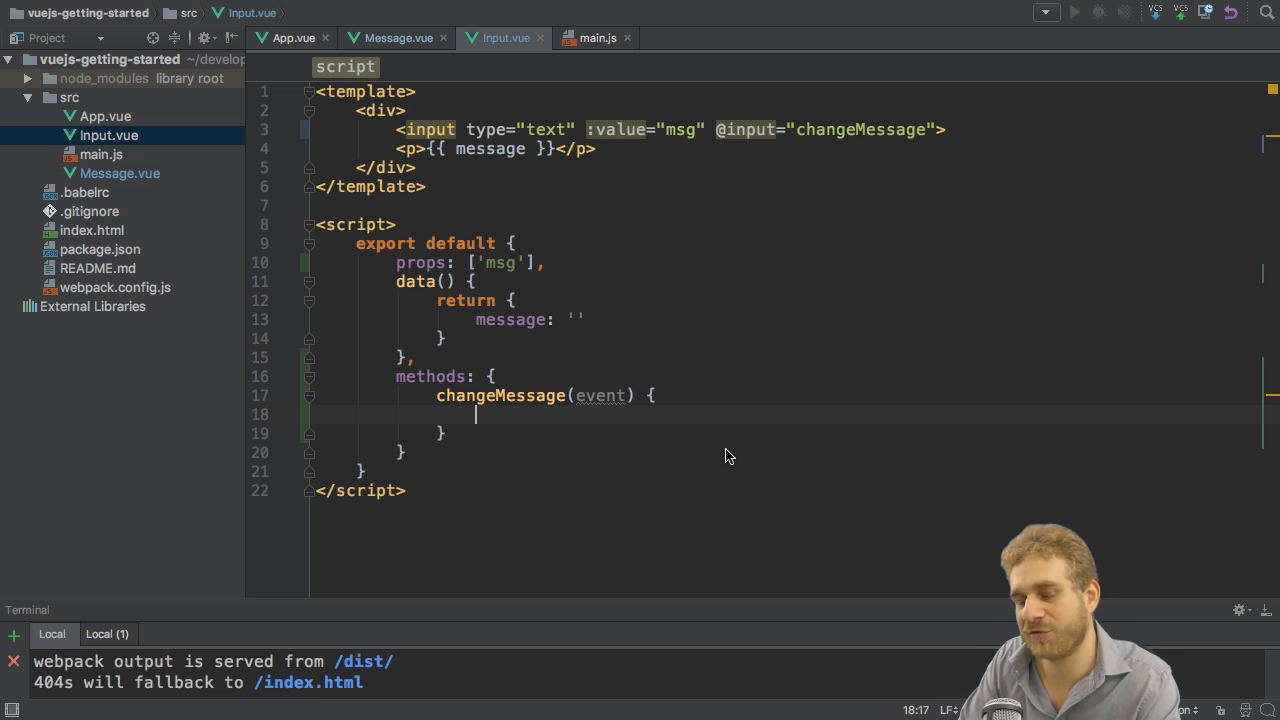
Have changeMessage assign event.target.value to this.message
{"action": "type", "text": "t"}
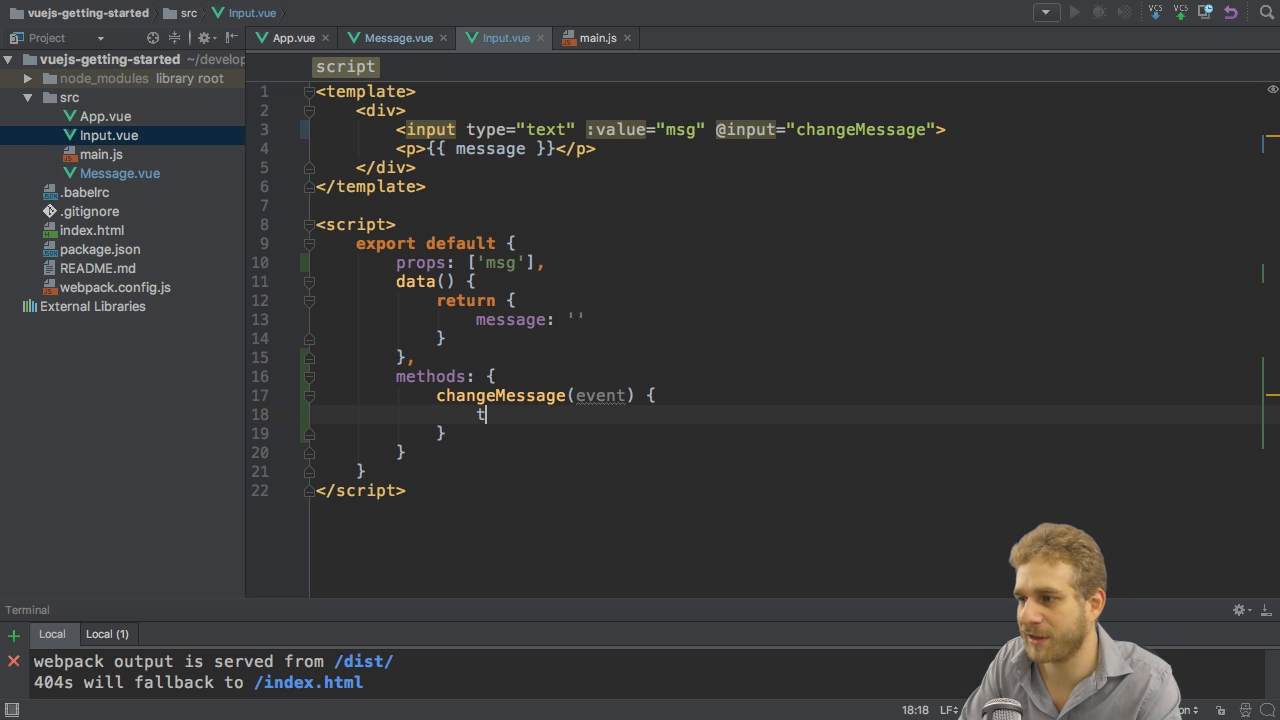
{"action": "type", "text": "his.message"}
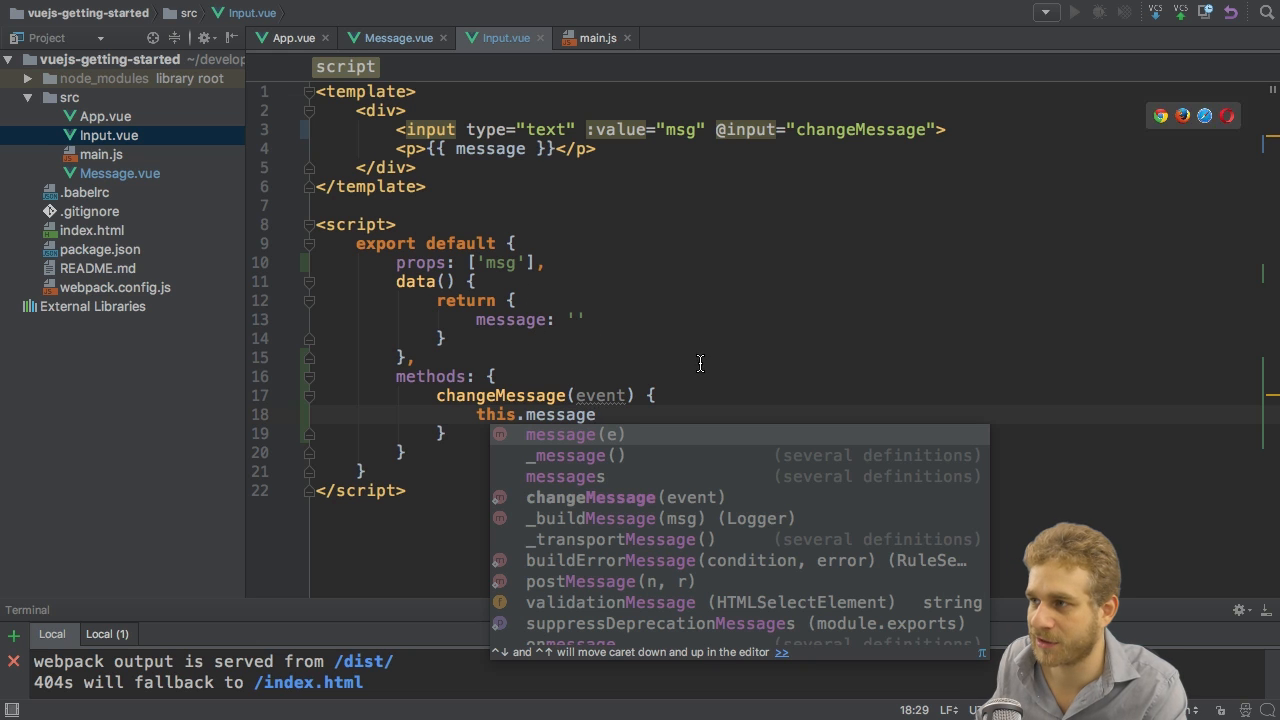
{"action": "mouse_move", "coordinate": [724, 364]}
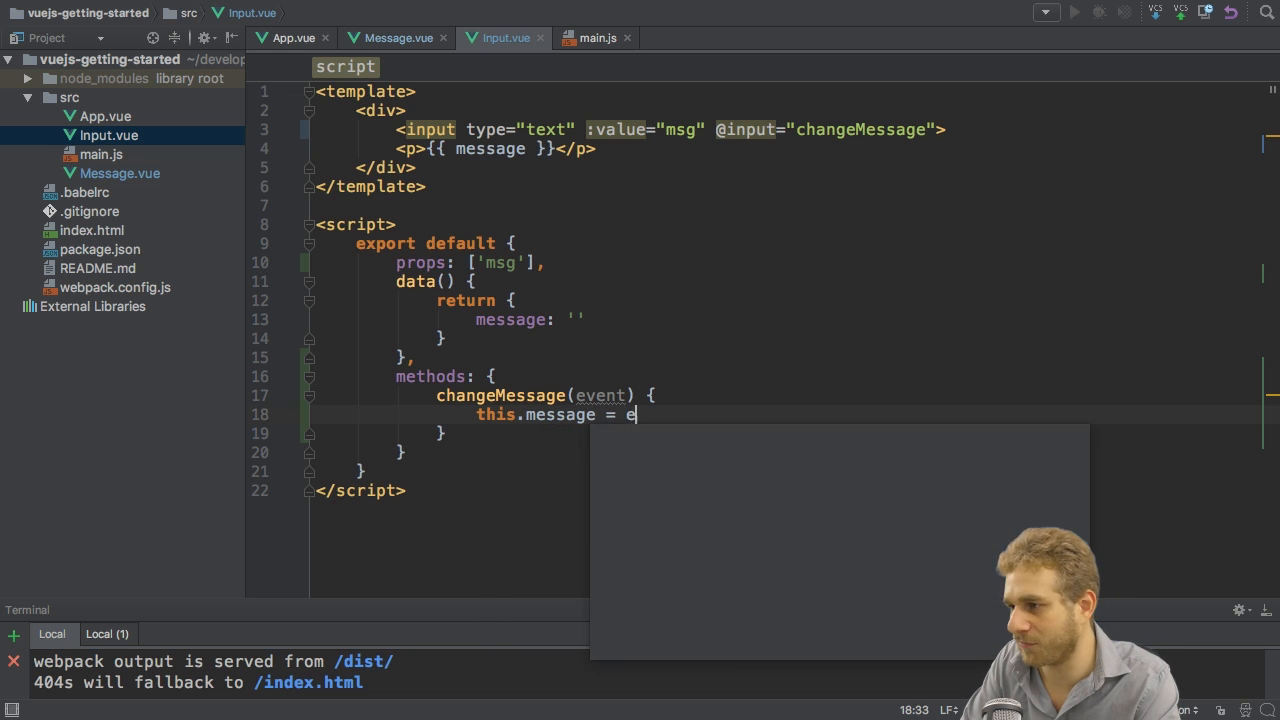
{"action": "type", "text": "vent.target.val"}
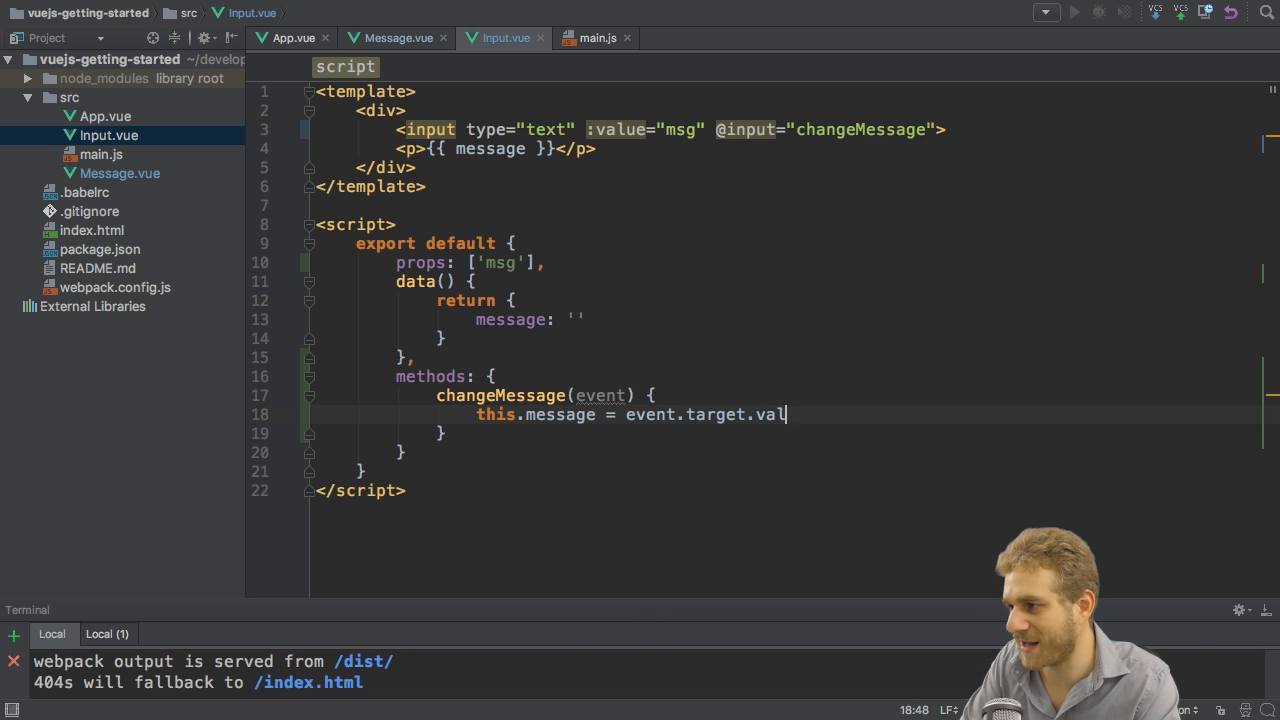
{"action": "type", "text": "ue;"}
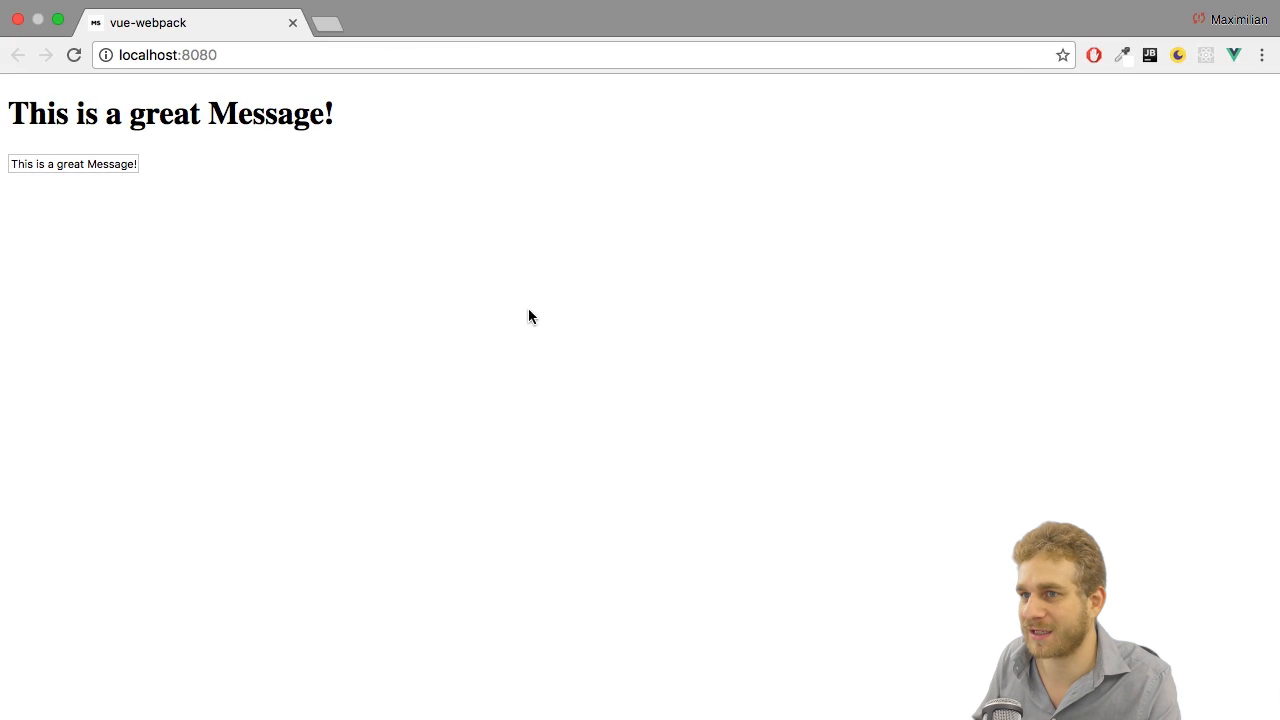
Edit the field's ending so only the paragraph updates while the h1 keeps 'This is a great Message!'
{"action": "left_click", "coordinate": [72, 164]}
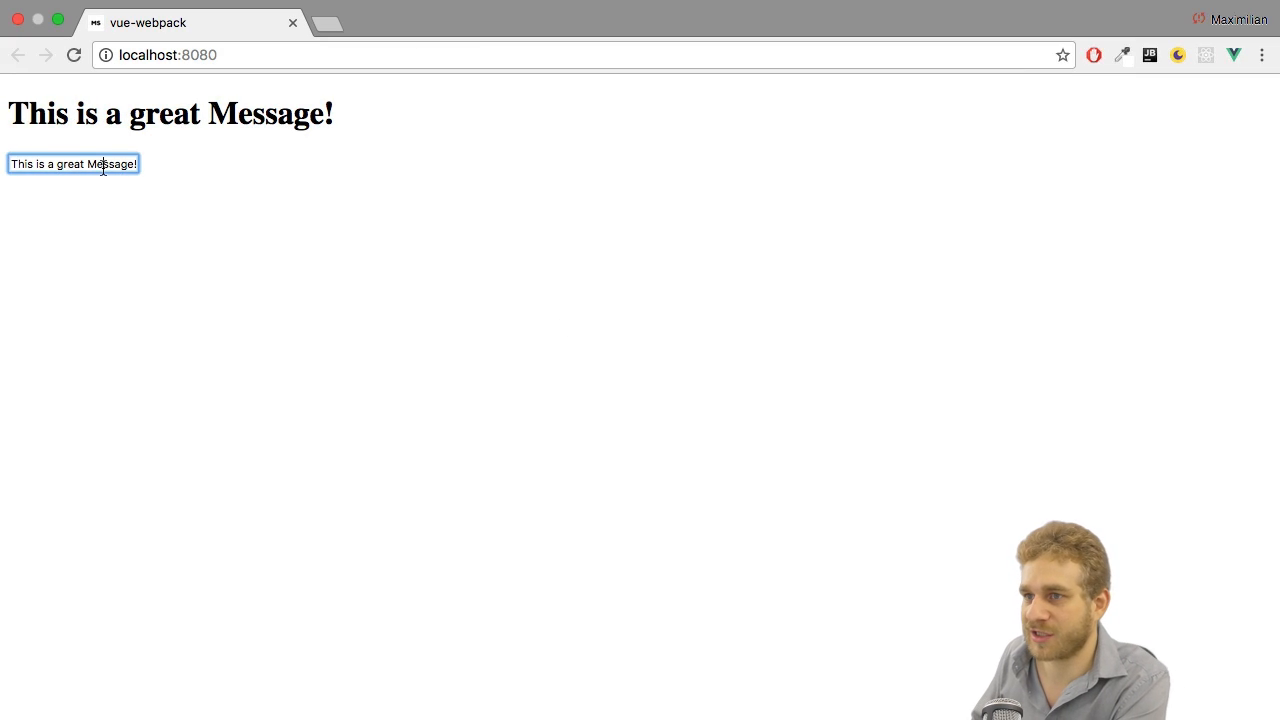
{"action": "key", "text": "Backspace"}
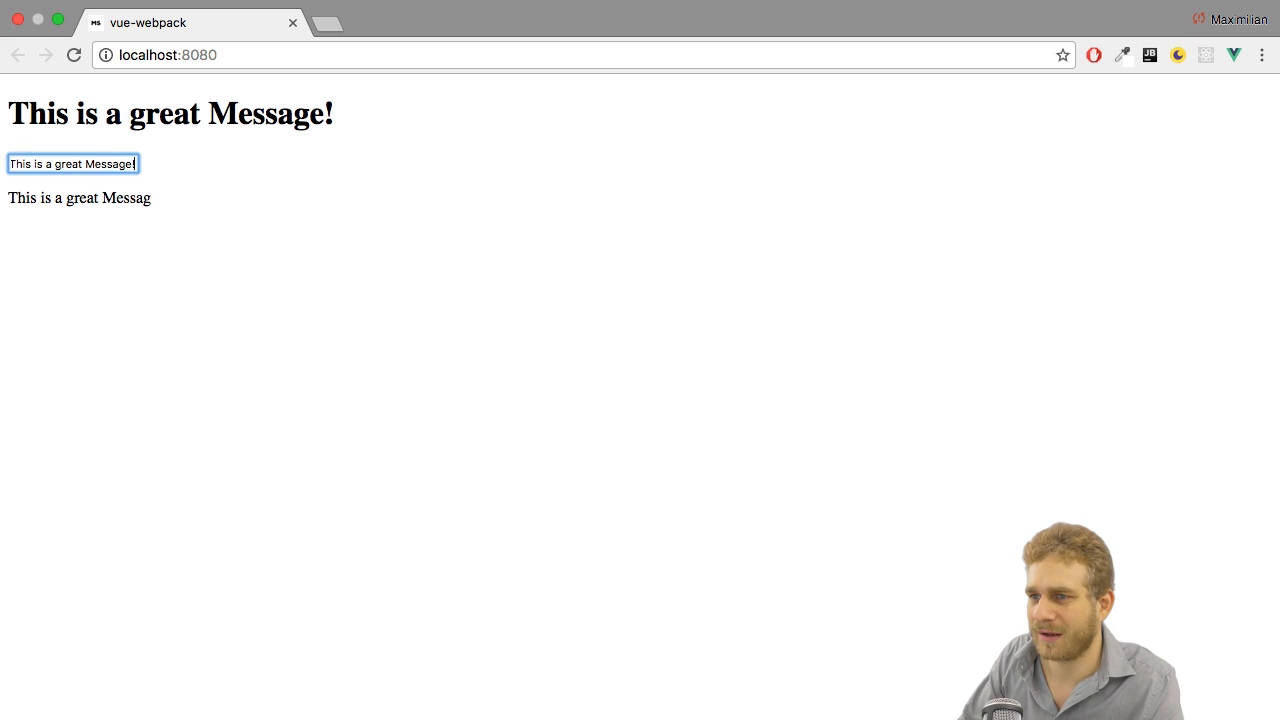
{"action": "type", "text": "e"}
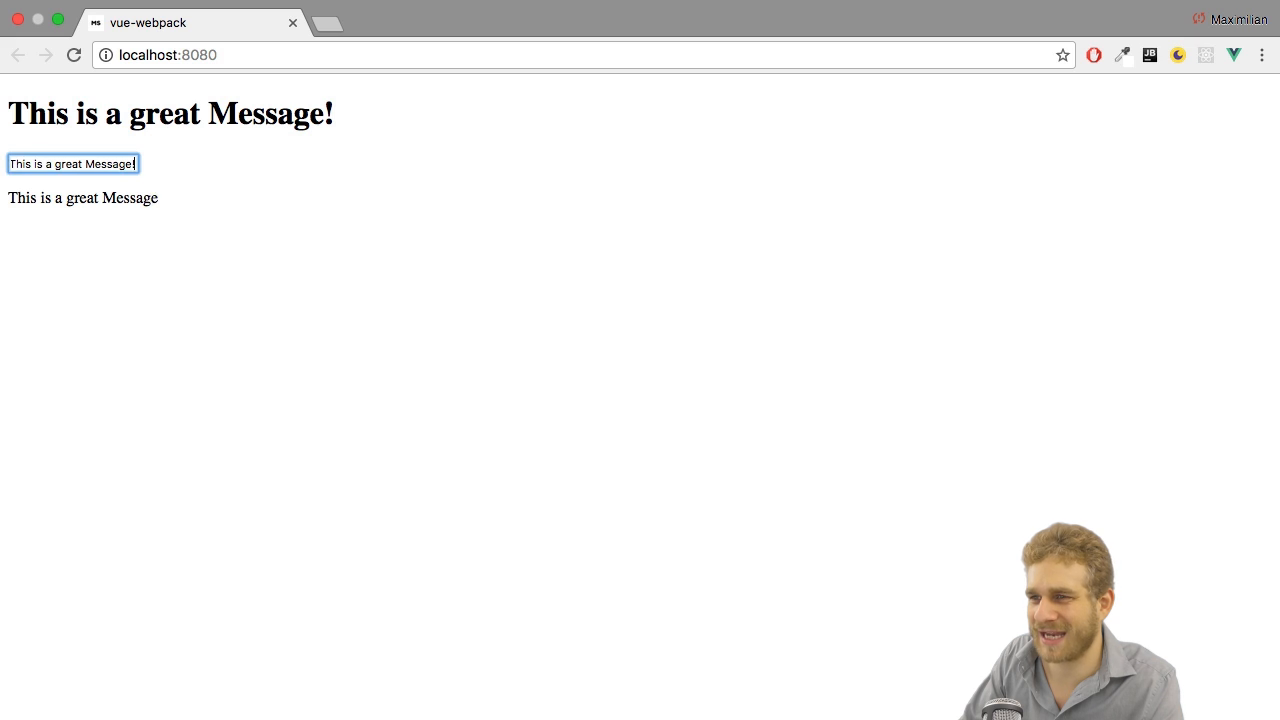
{"action": "key", "text": "Backspace"}
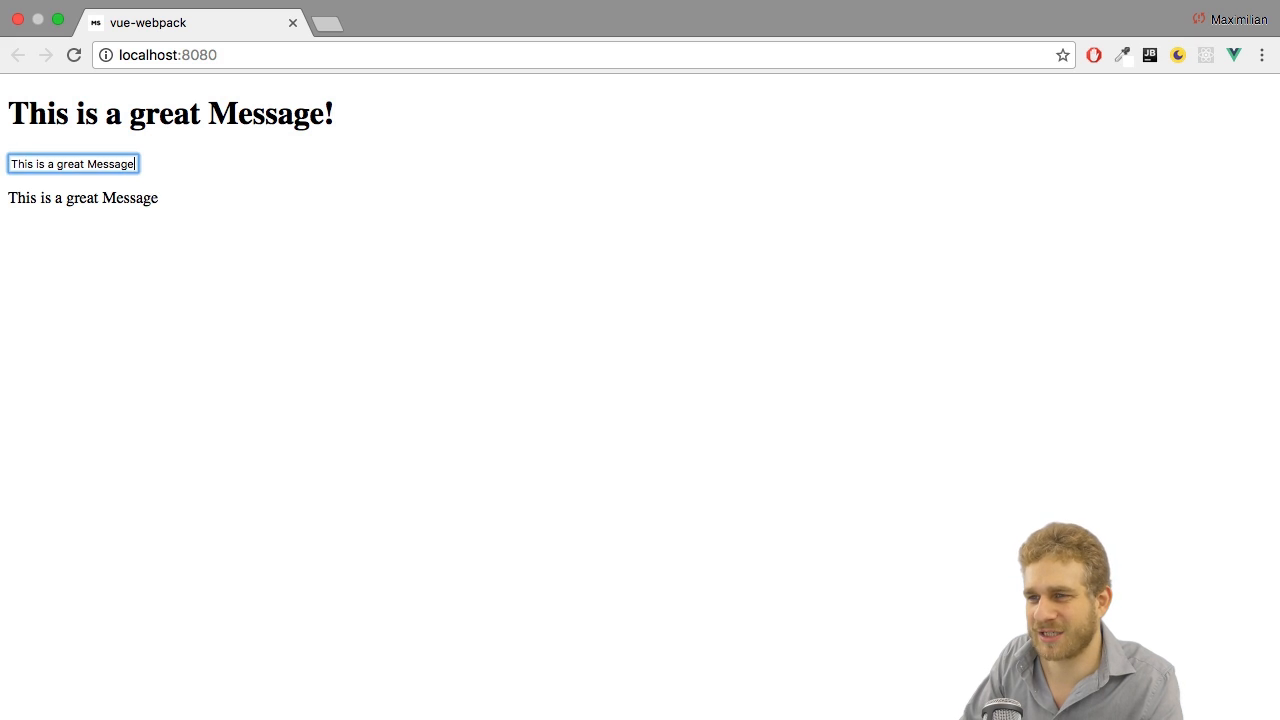
{"action": "type", "text": "!"}
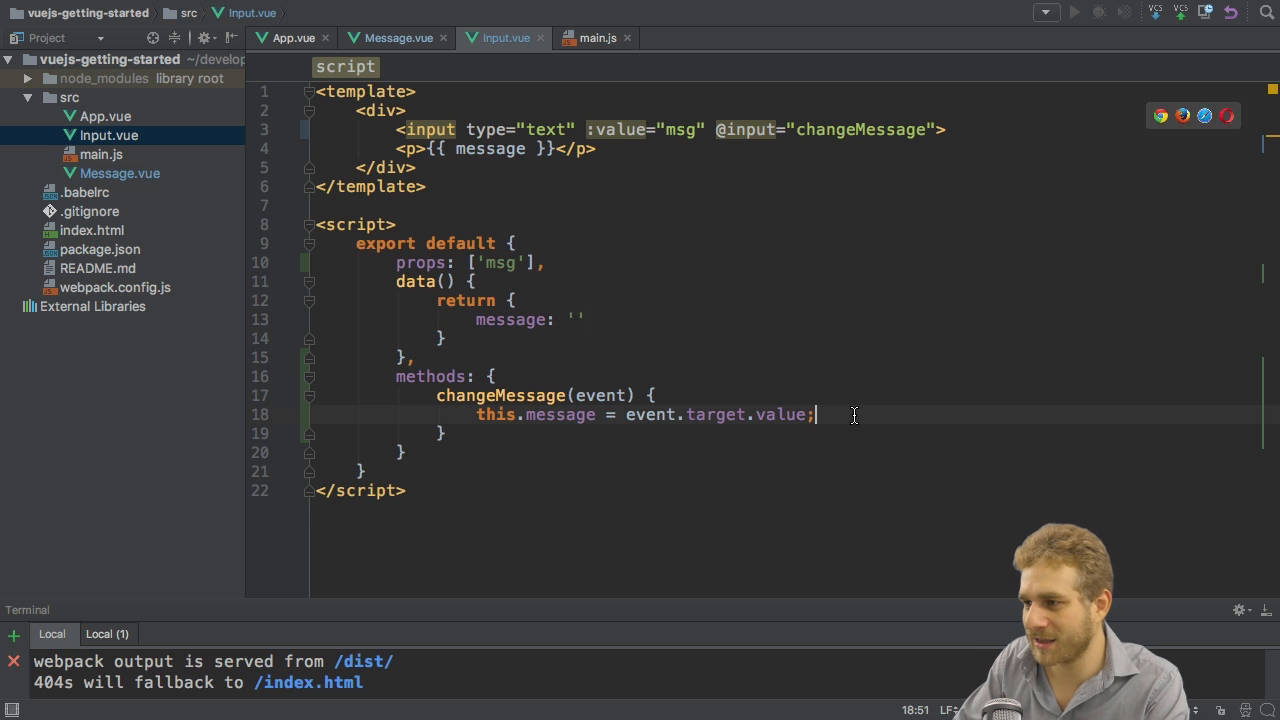
Add this.$emit('messageChanged', this.message); at the end of changeMessage
{"action": "type", "text": "this"}
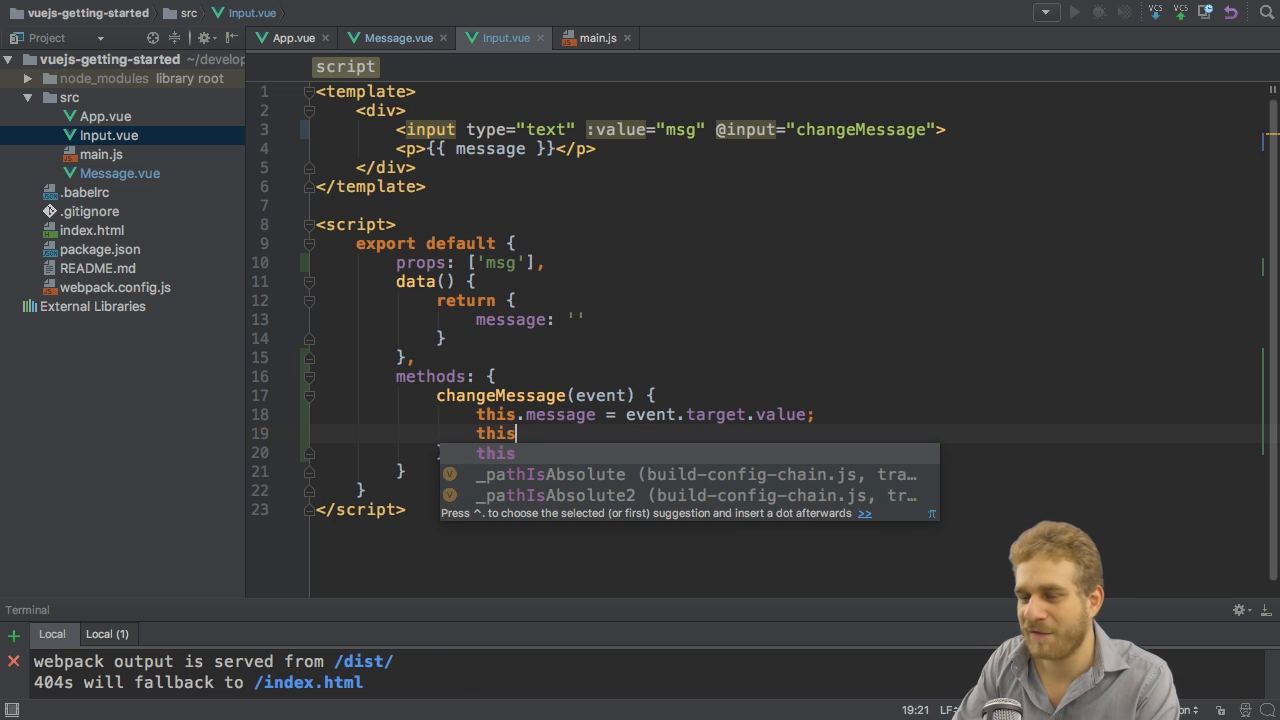
{"action": "type", "text": "."}
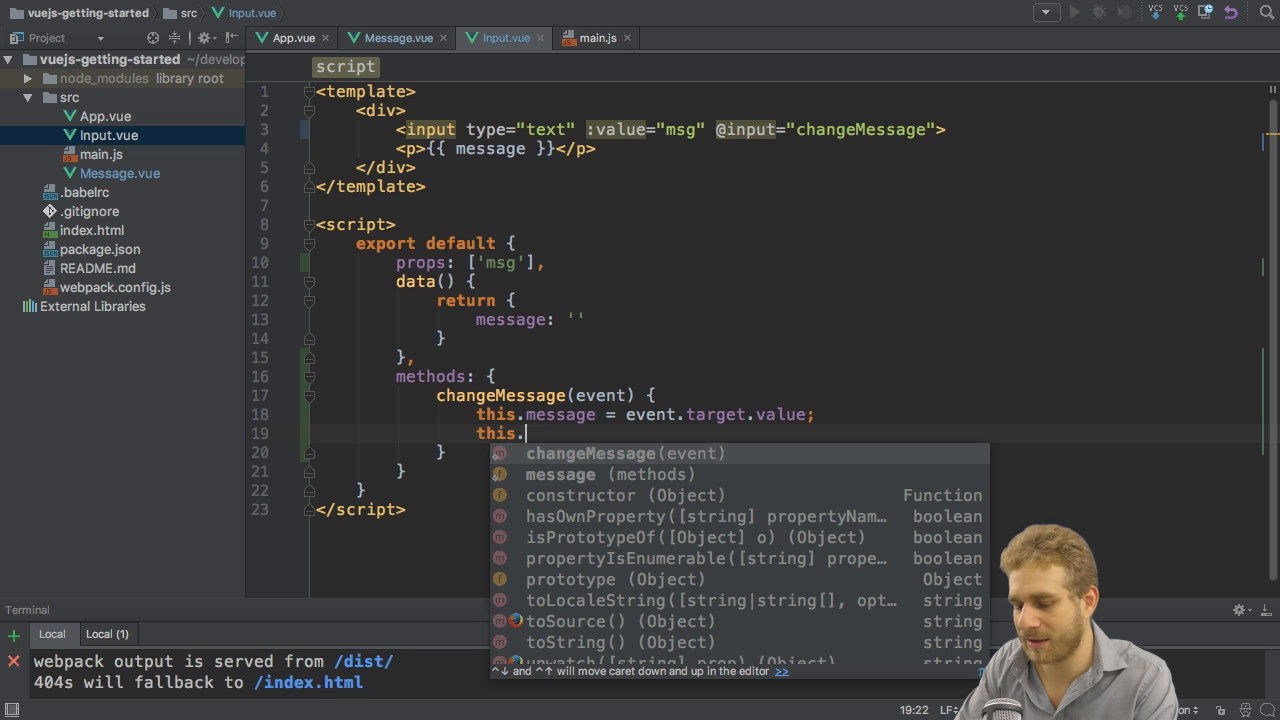
{"action": "type", "text": "$emit()"}
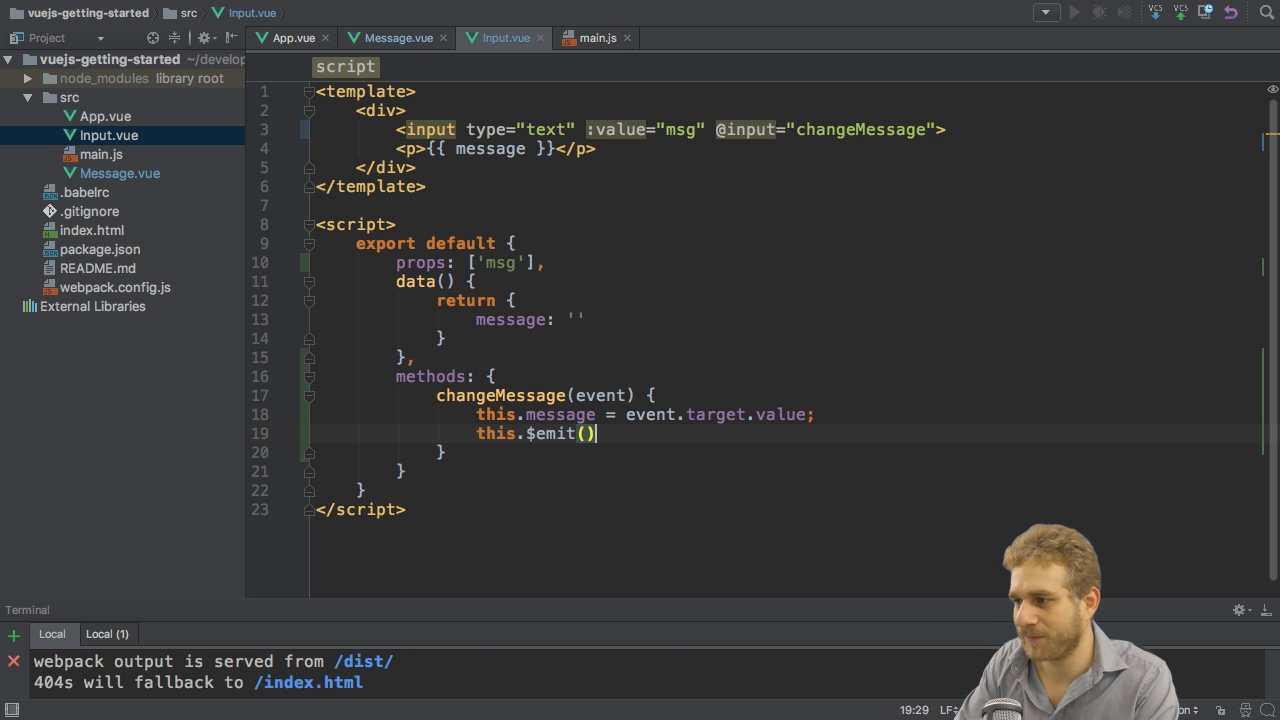
{"action": "type", "text": ";"}
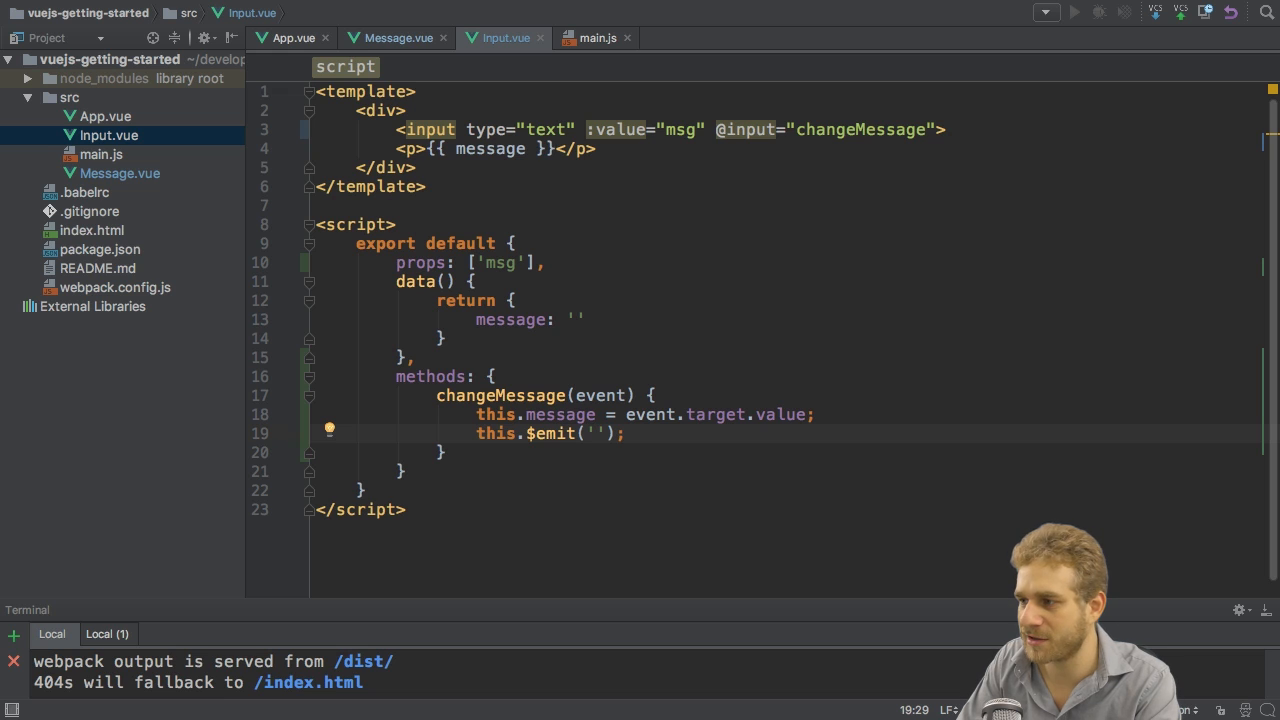
{"action": "type", "text": "messageCh"}
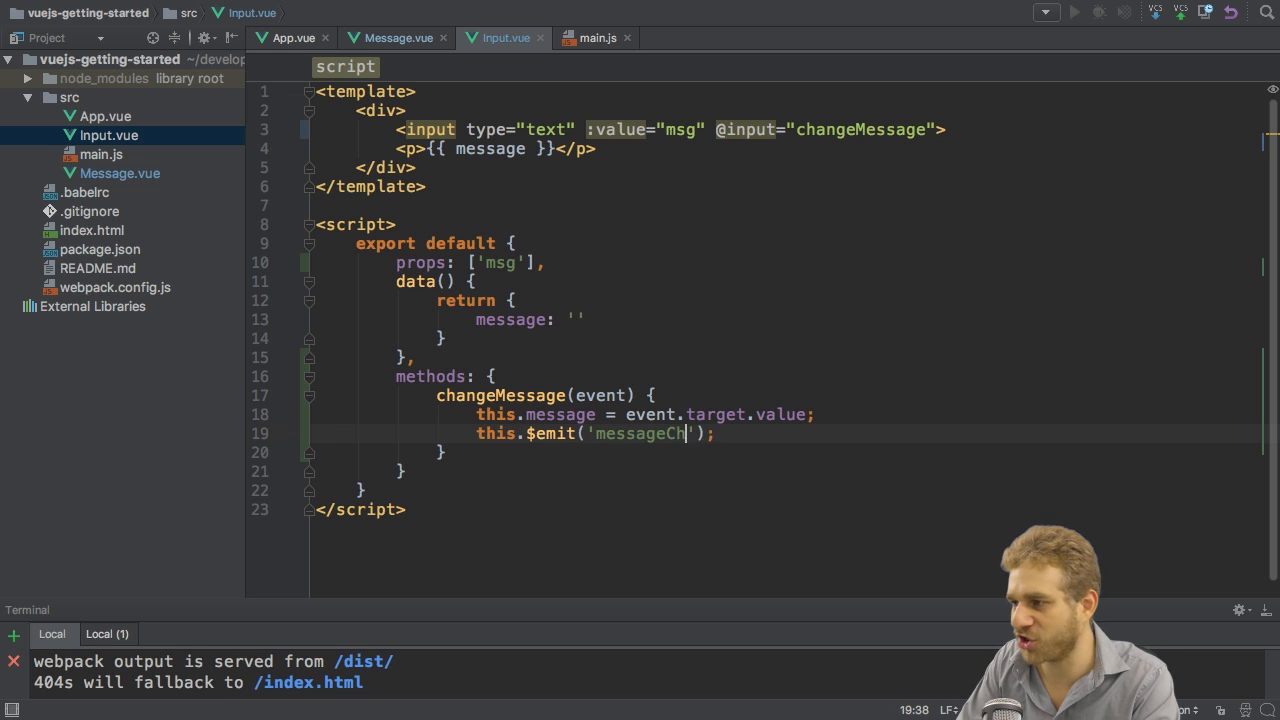
{"action": "type", "text": "anged"}
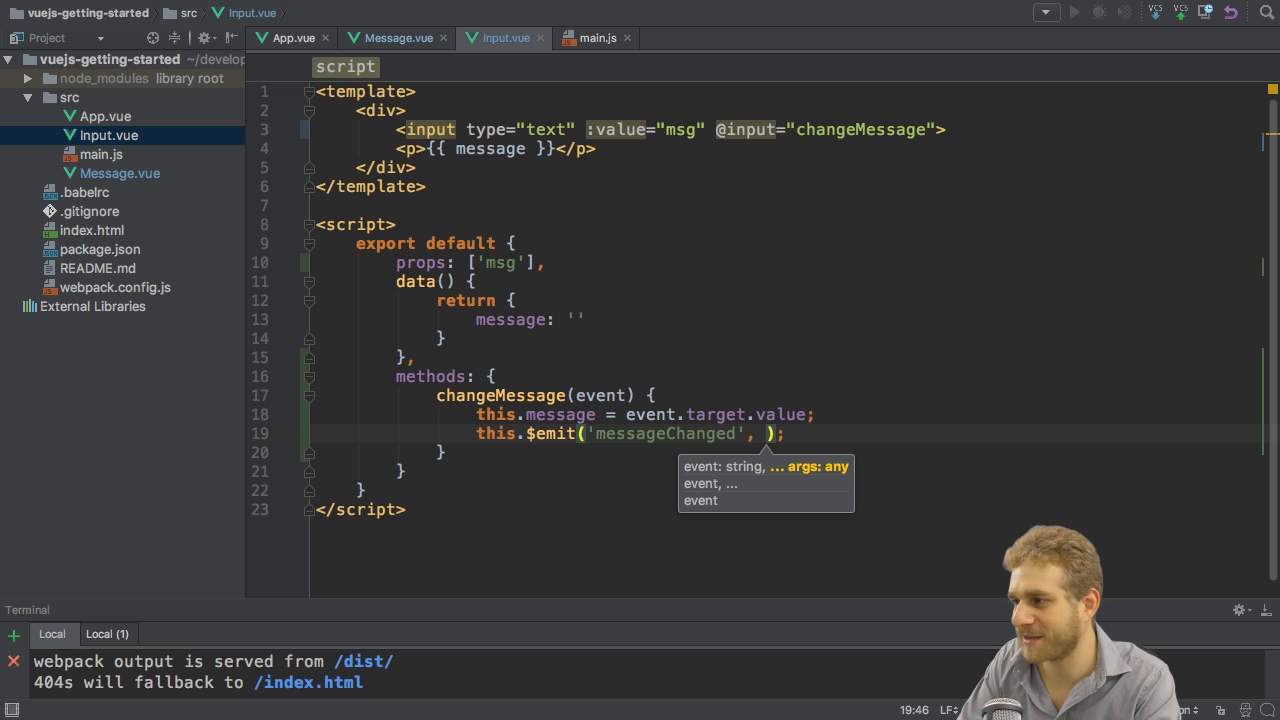
{"action": "type", "text": "this.message"}
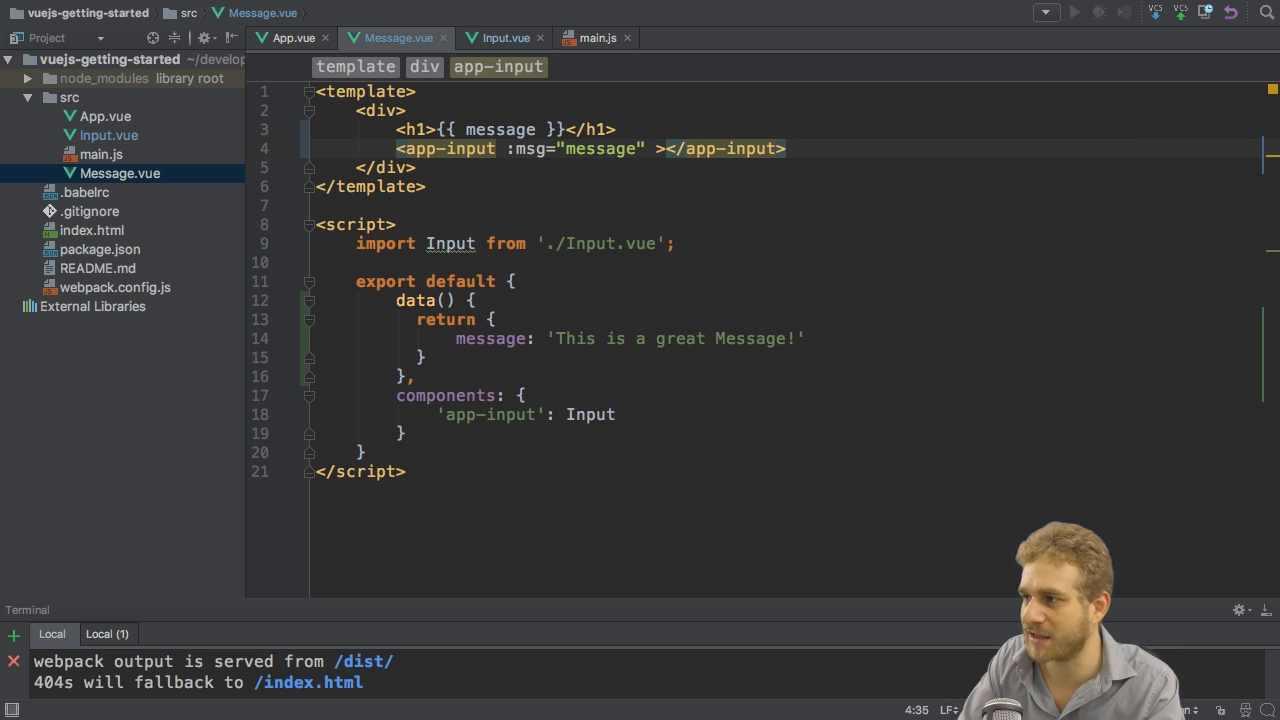
{"action": "type", "text": "v-"}
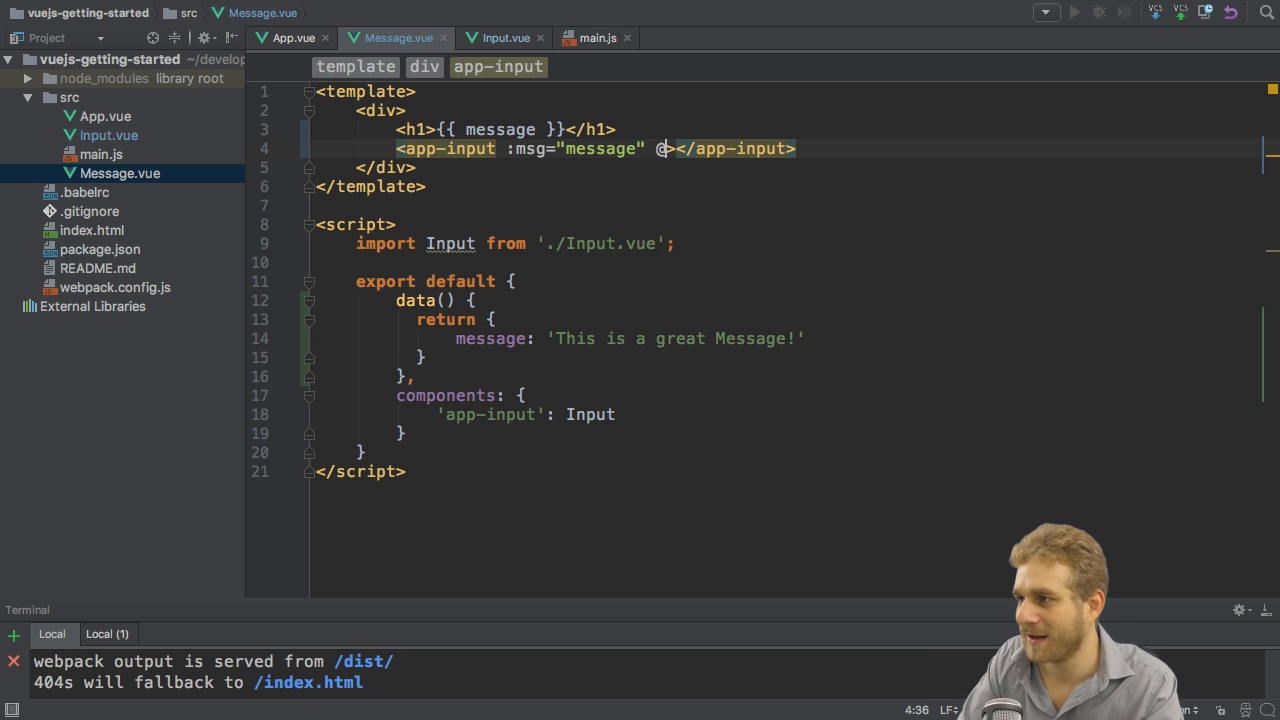
{"action": "type", "text": "messageChanged"}
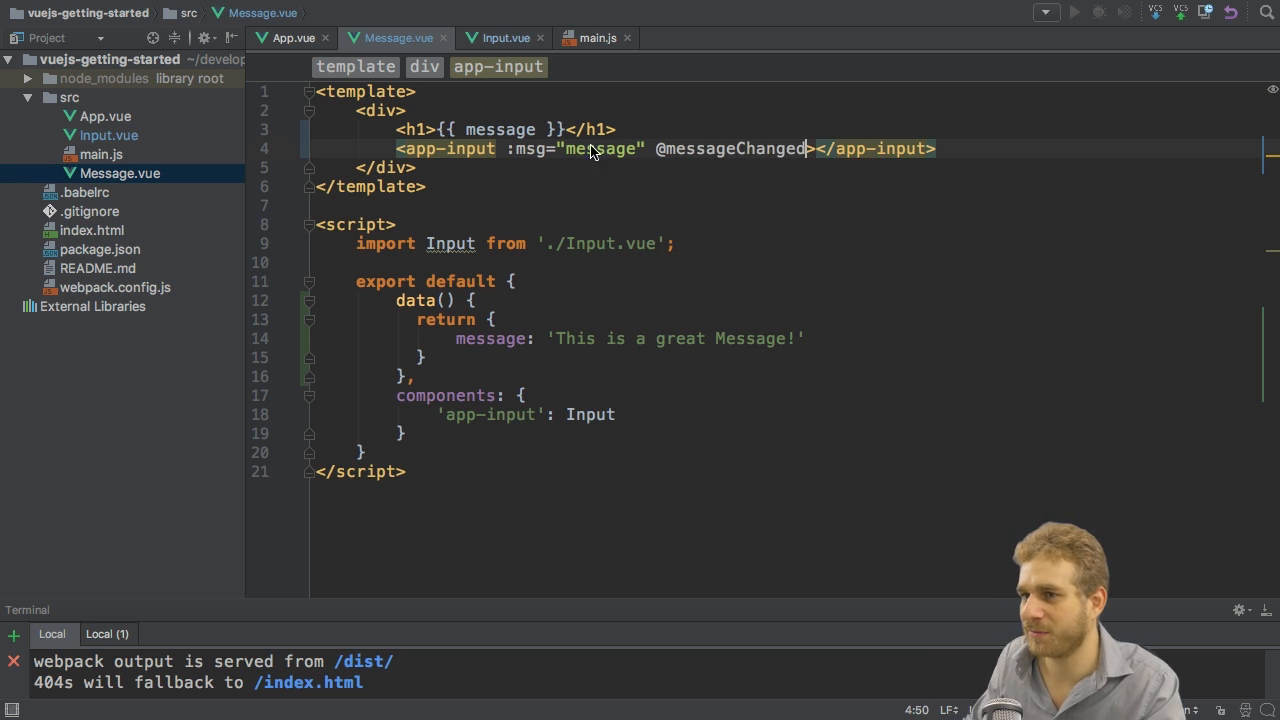
{"action": "left_click", "coordinate": [504, 36]}
{"action": "type", "text": "=\"\""}
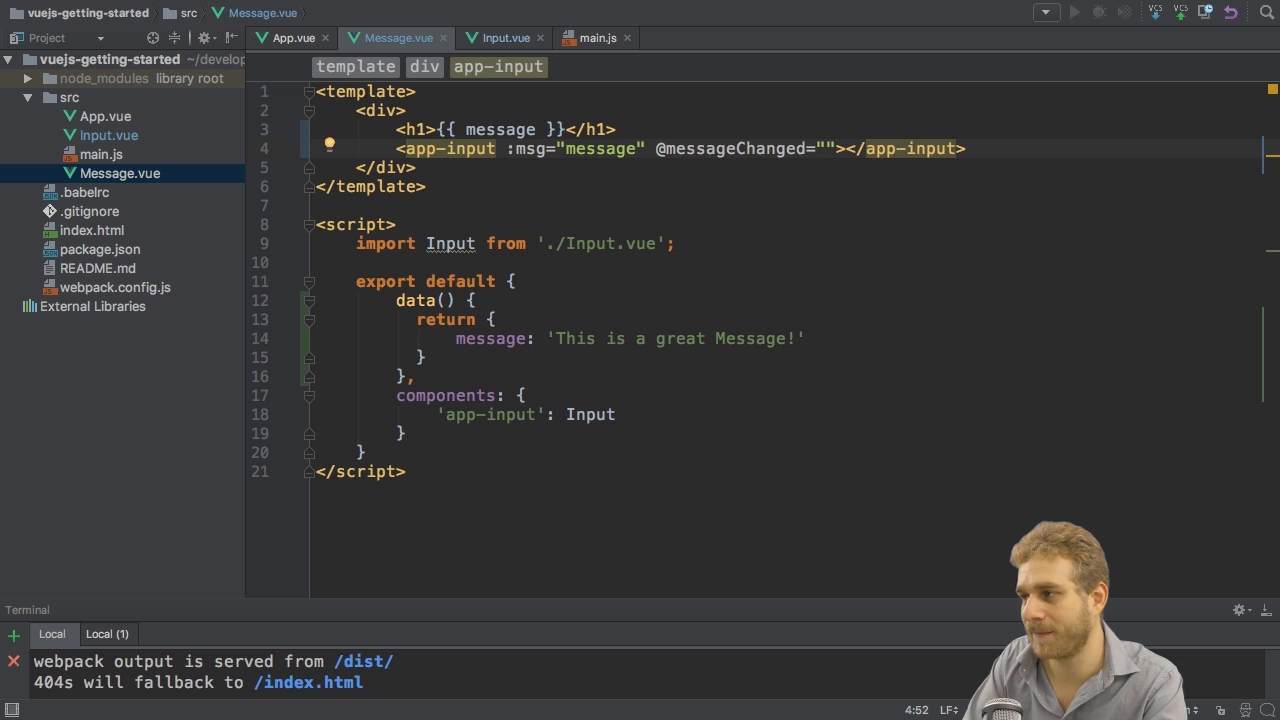
{"action": "left_click", "coordinate": [504, 36]}
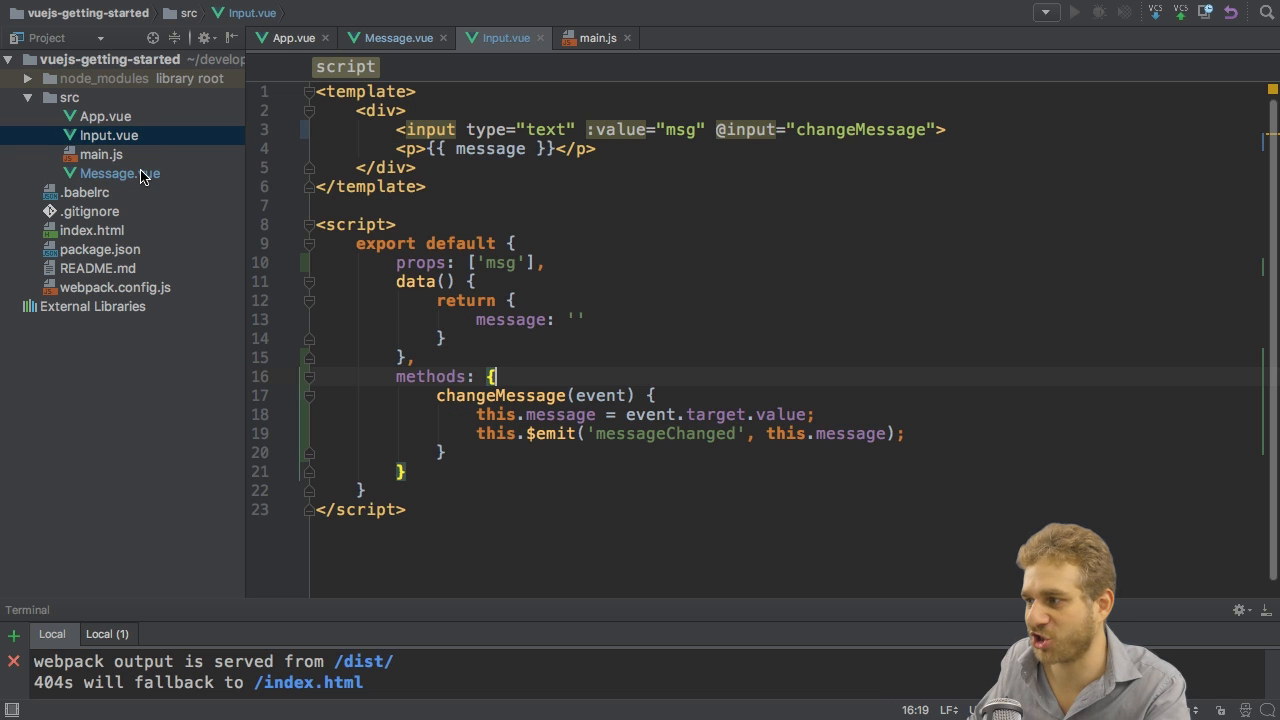
{"action": "left_click", "coordinate": [120, 172]}
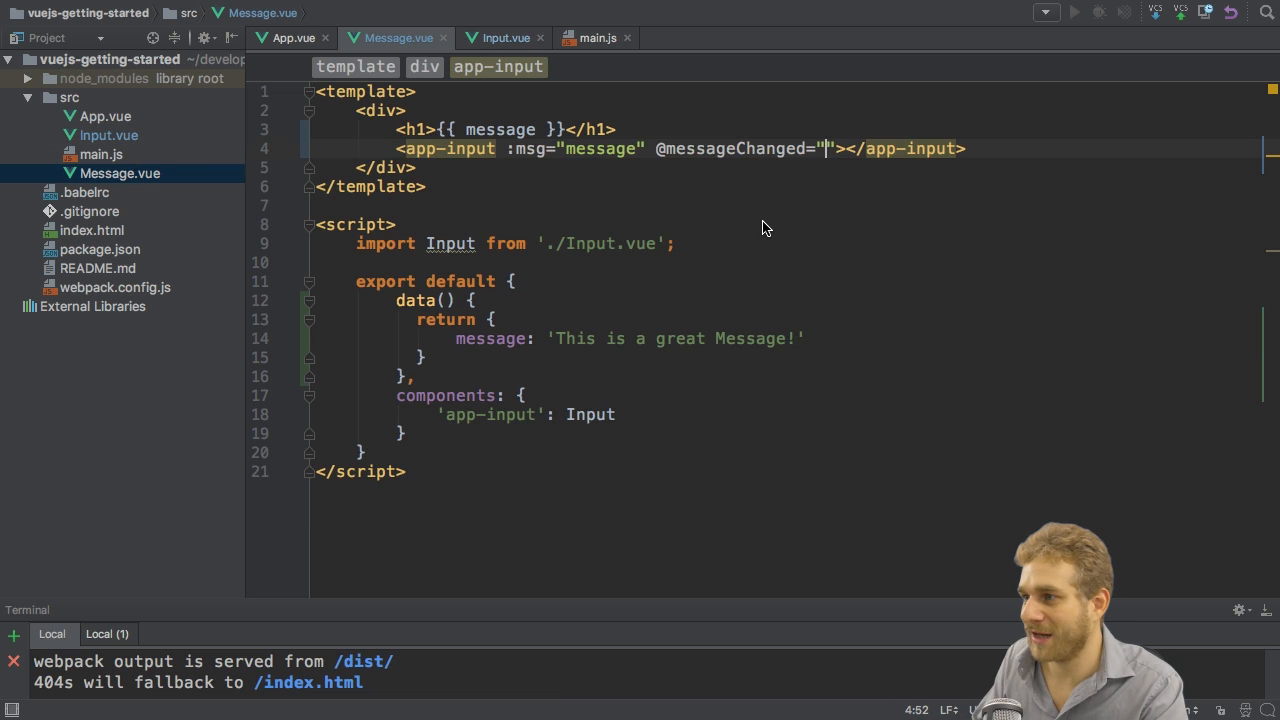
{"action": "type", "text": "thi"}
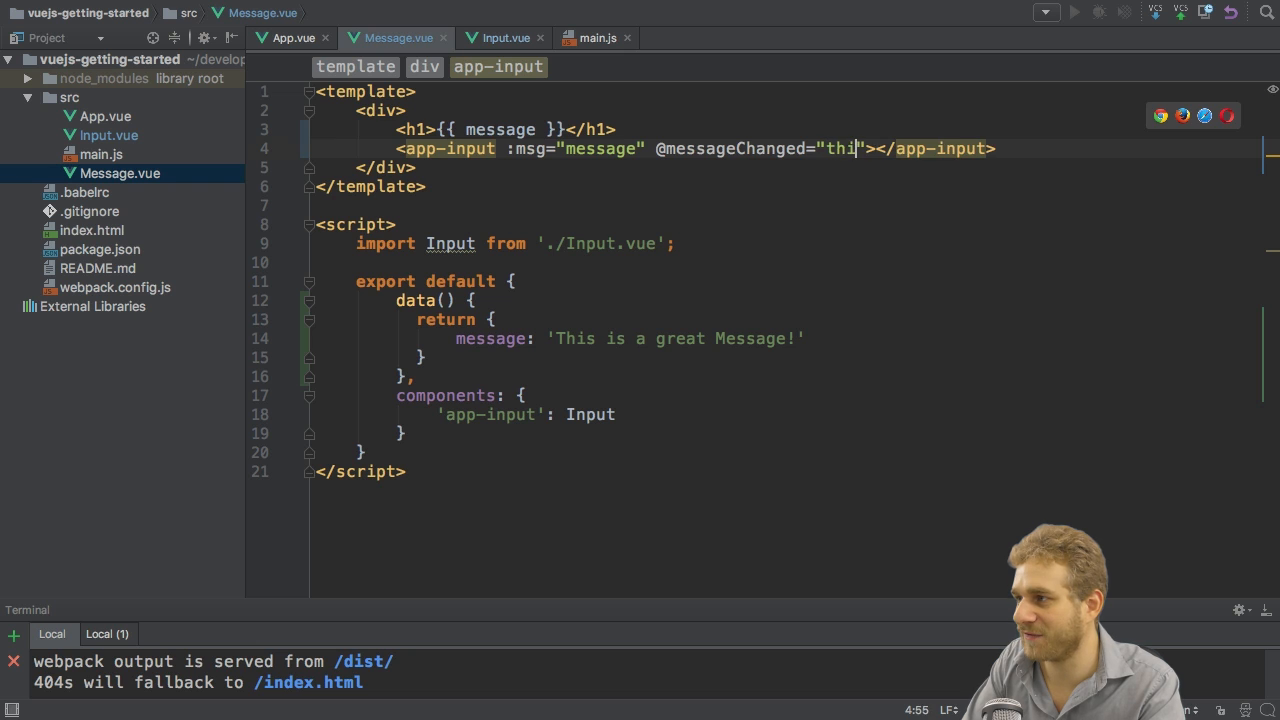
{"action": "key", "text": "BackSpace"}
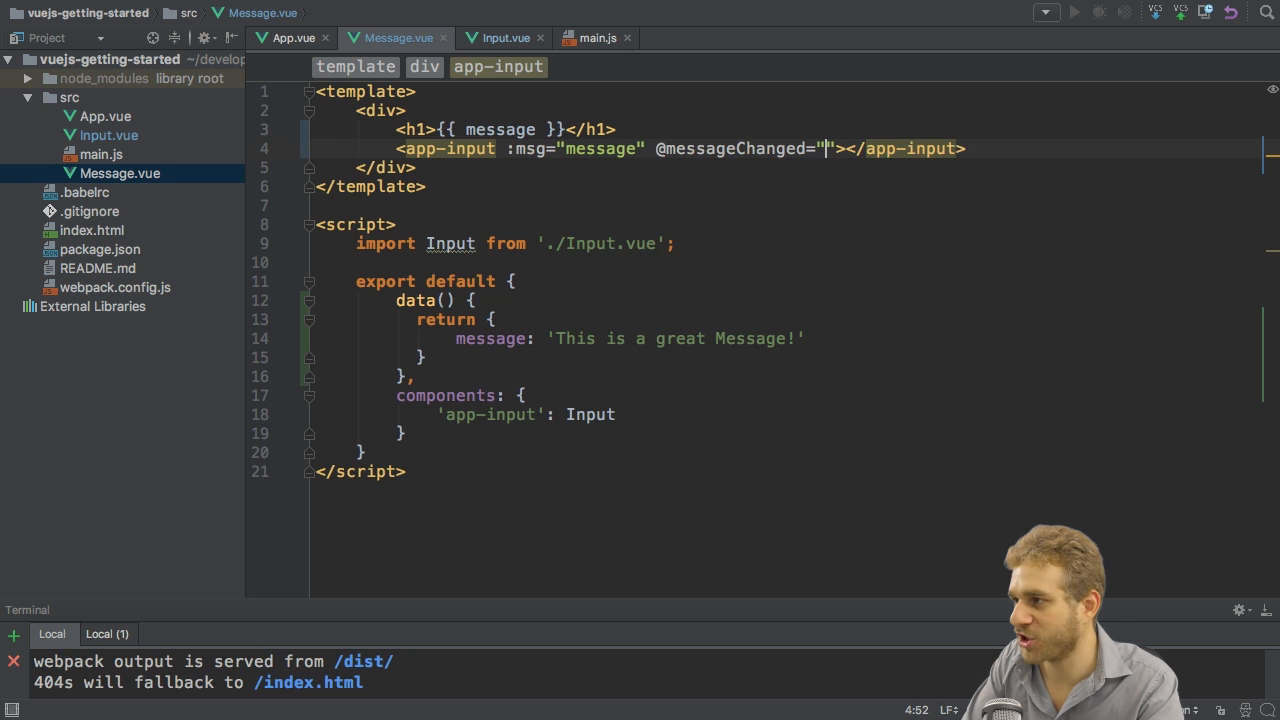
{"action": "type", "text": "message = $event"}
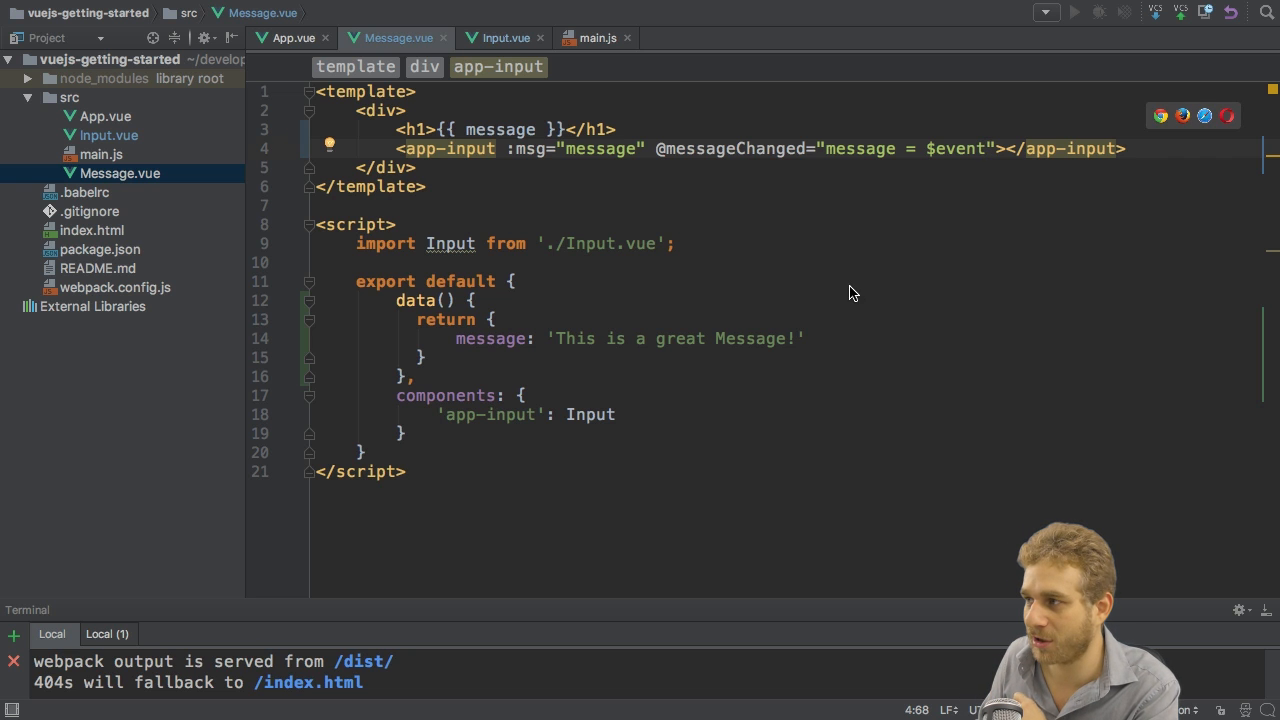
{"action": "mouse_move", "coordinate": [200, 184]}
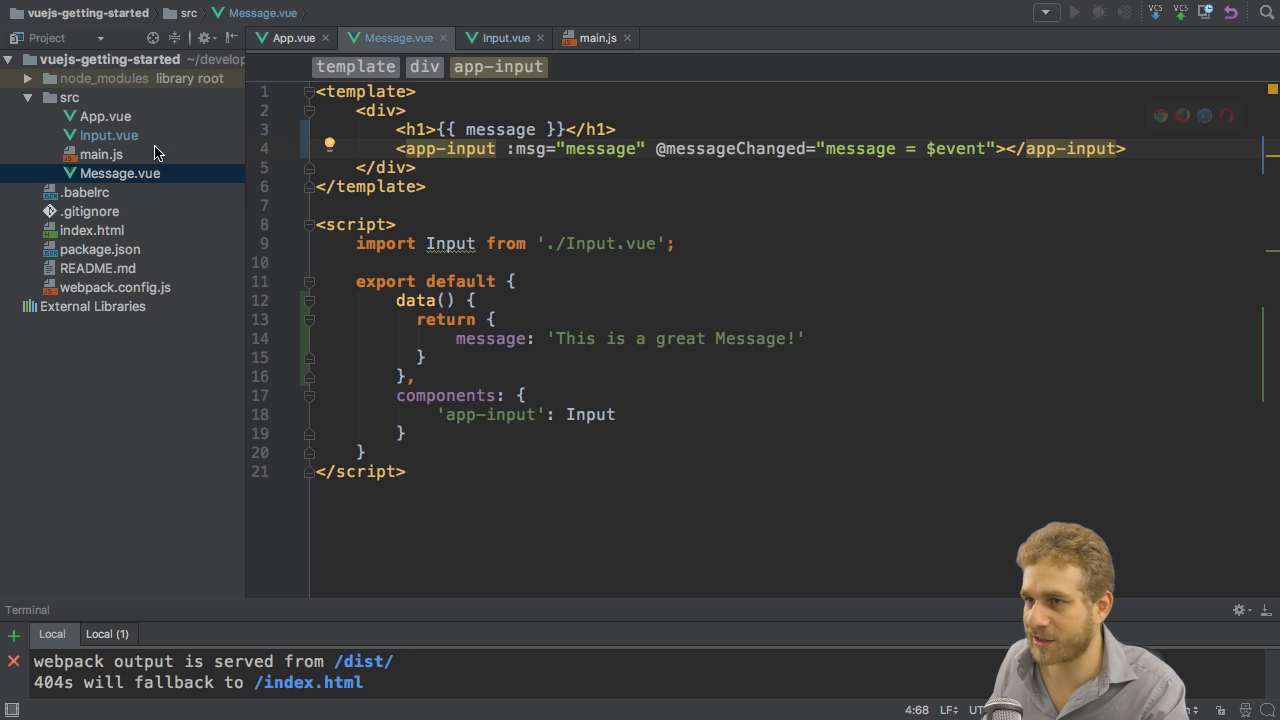
{"action": "left_click", "coordinate": [504, 36]}
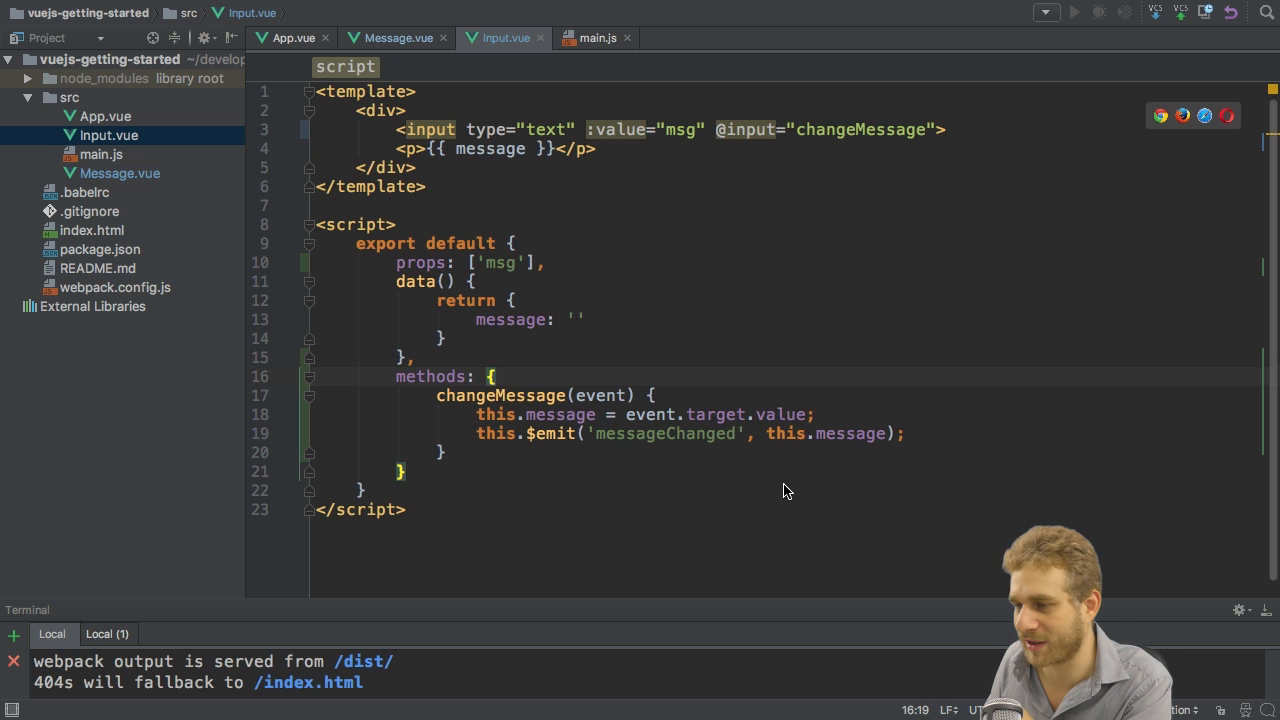
{"action": "left_click", "coordinate": [396, 36]}
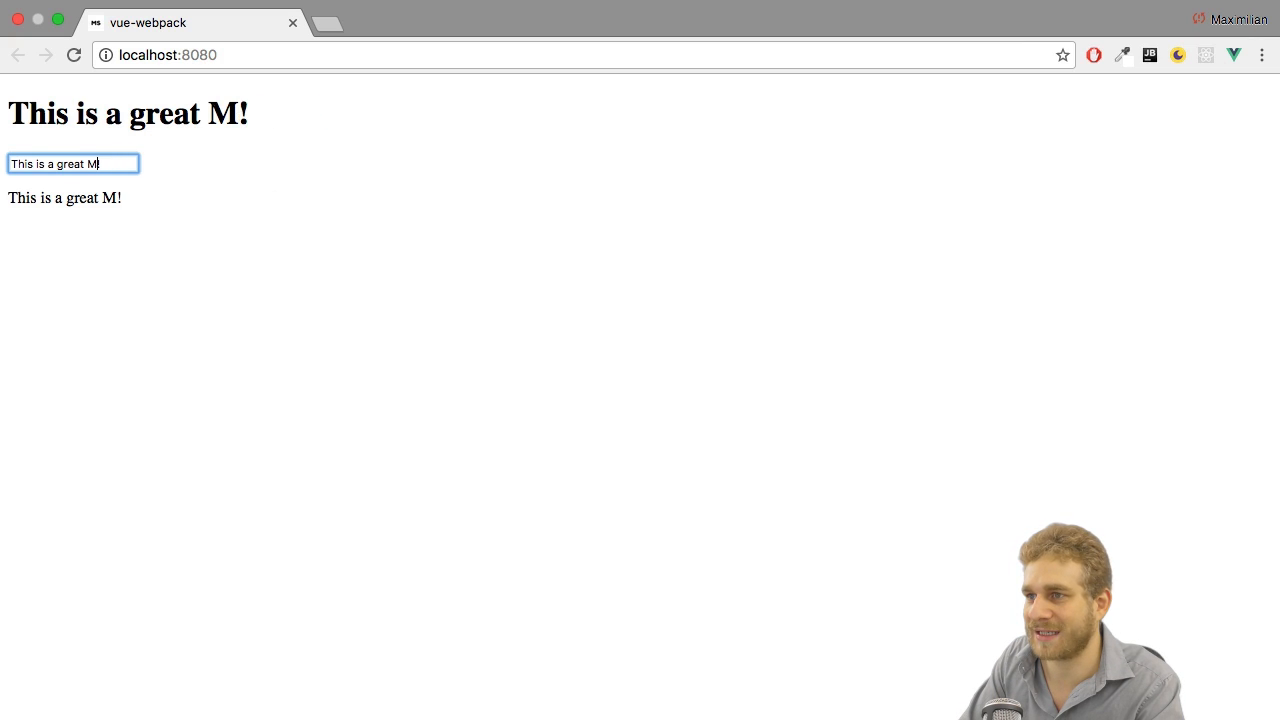
Edit the field to 'This is a Messa!' and watch the heading and paragraph update together
{"action": "key", "text": "BackSpace"}
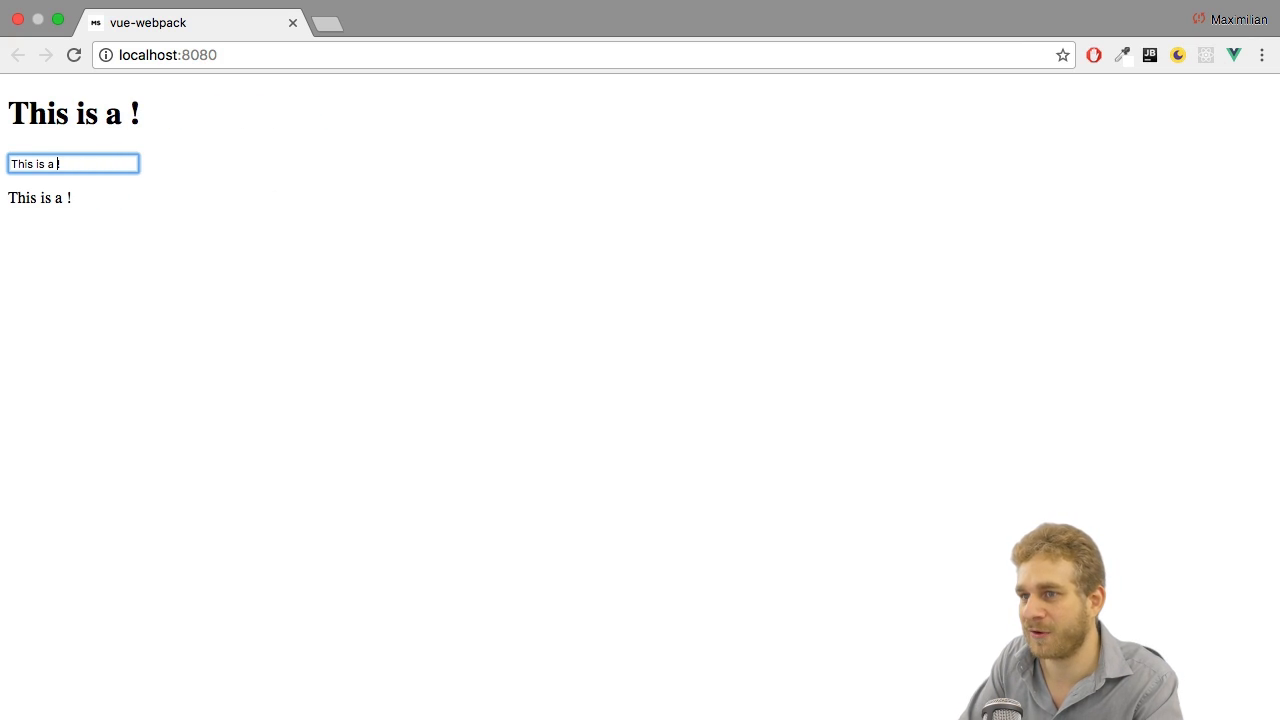
{"action": "type", "text": "Messa"}
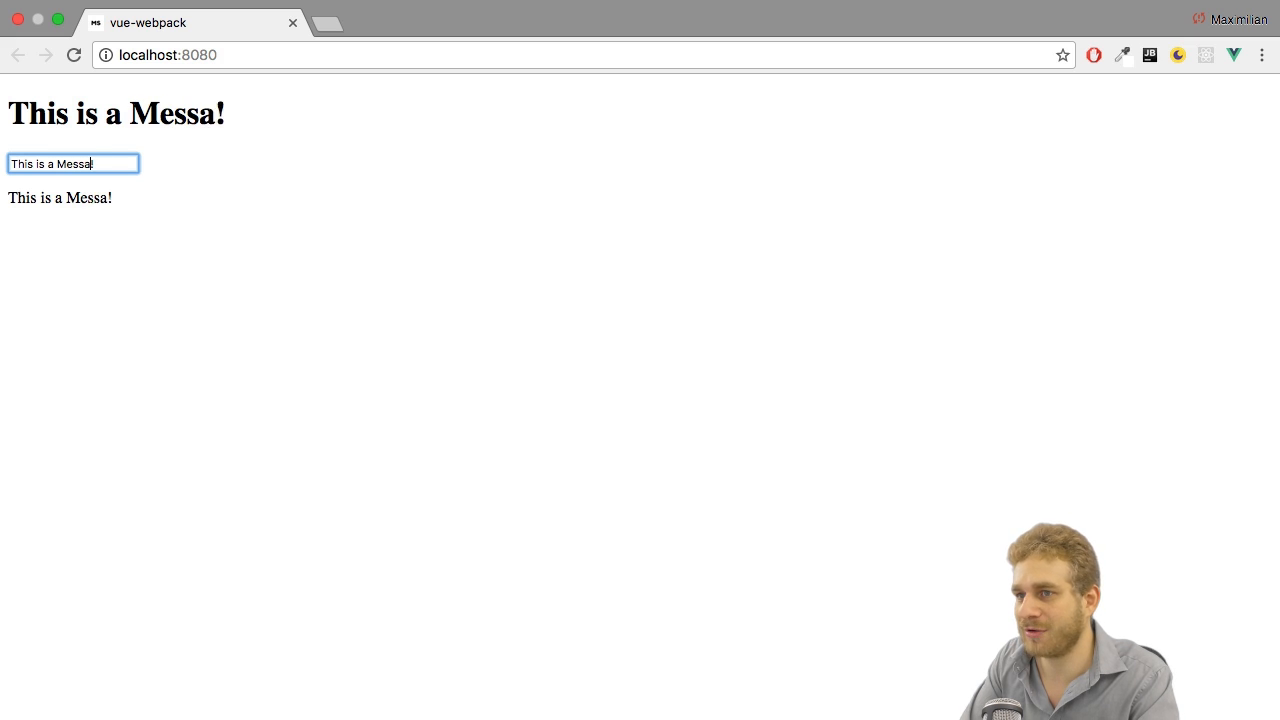